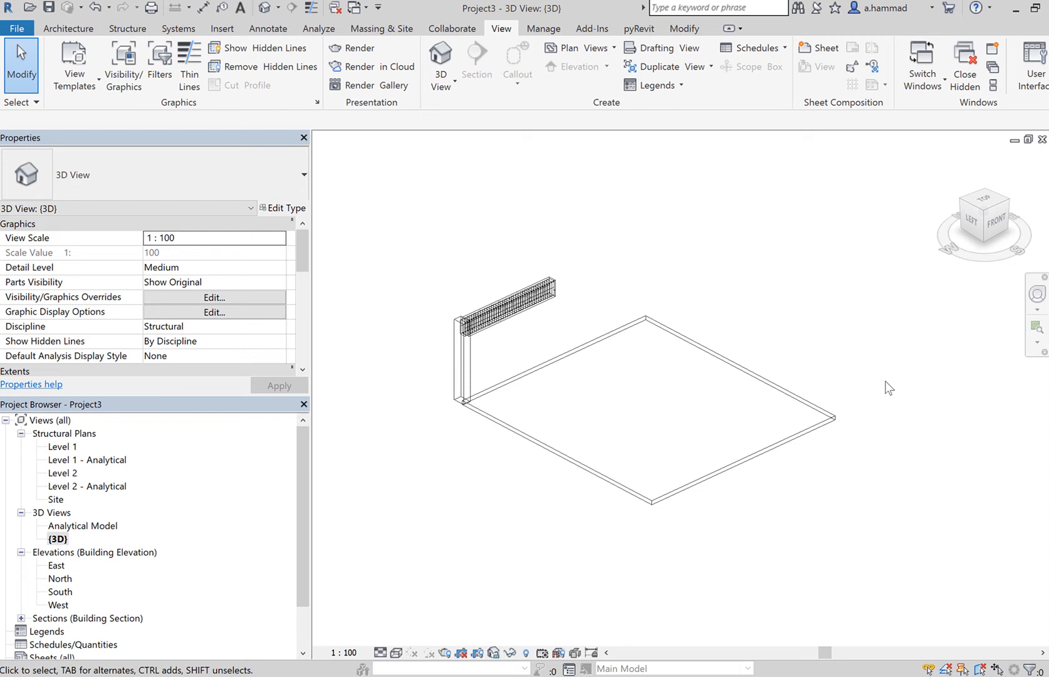
{"action": "mouse_move", "coordinate": [420, 263]}
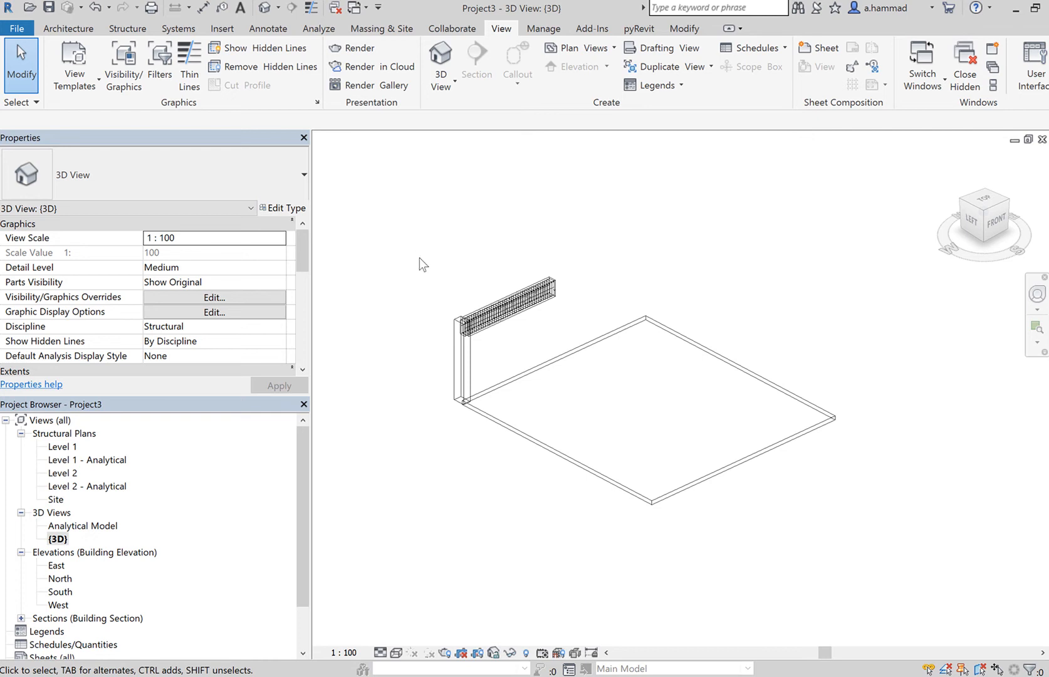
{"action": "mouse_move", "coordinate": [64, 448]}
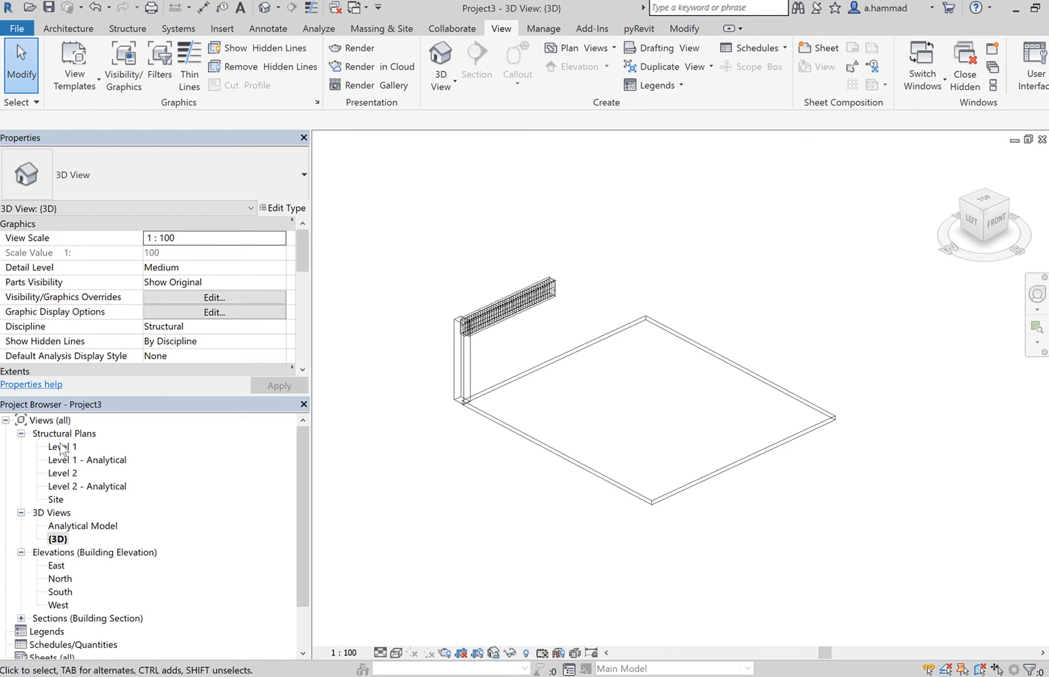
Open the Level 1 structural plan to see the column at the slab edge.
{"action": "double_click", "coordinate": [64, 447]}
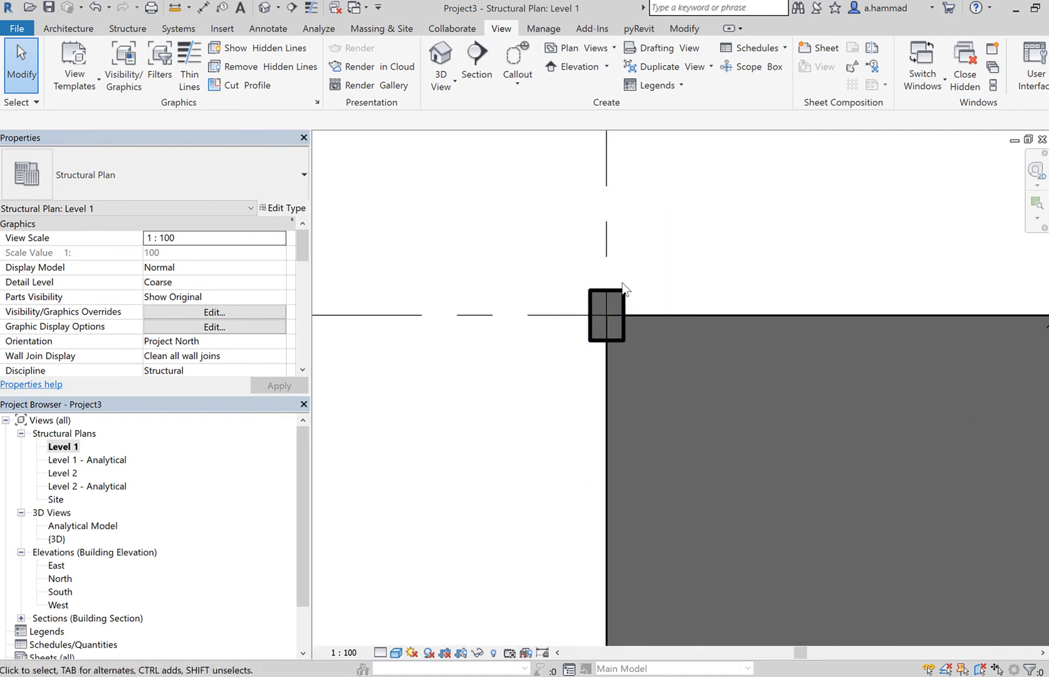
Draw Section 2 across the corner column at grid A-1.
{"action": "left_click", "coordinate": [475, 63]}
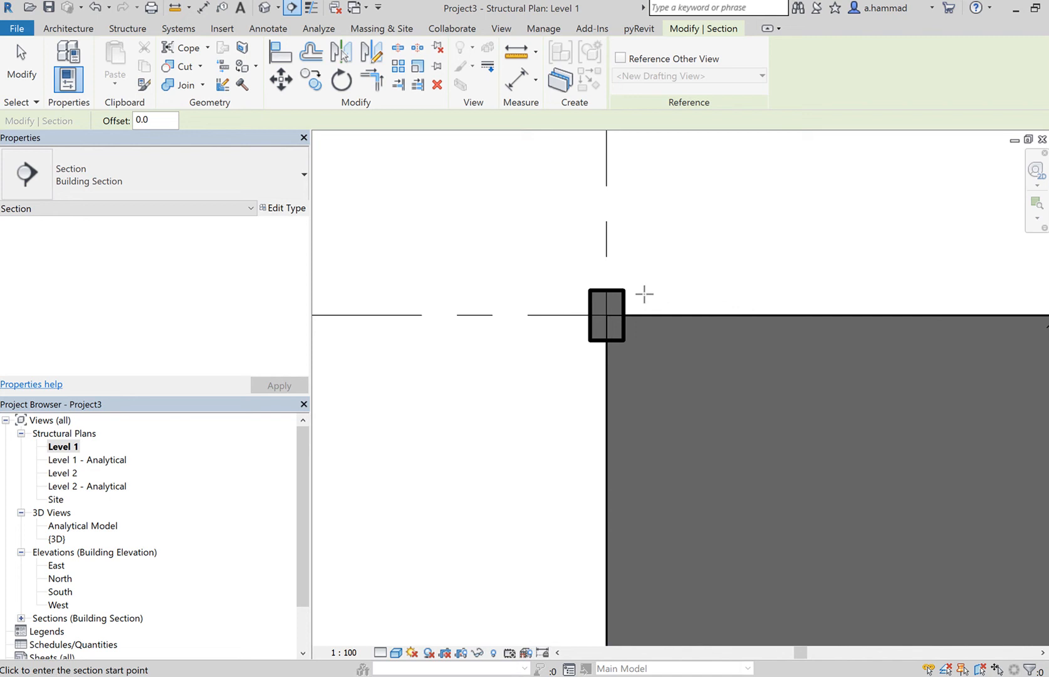
{"action": "mouse_move", "coordinate": [605, 371]}
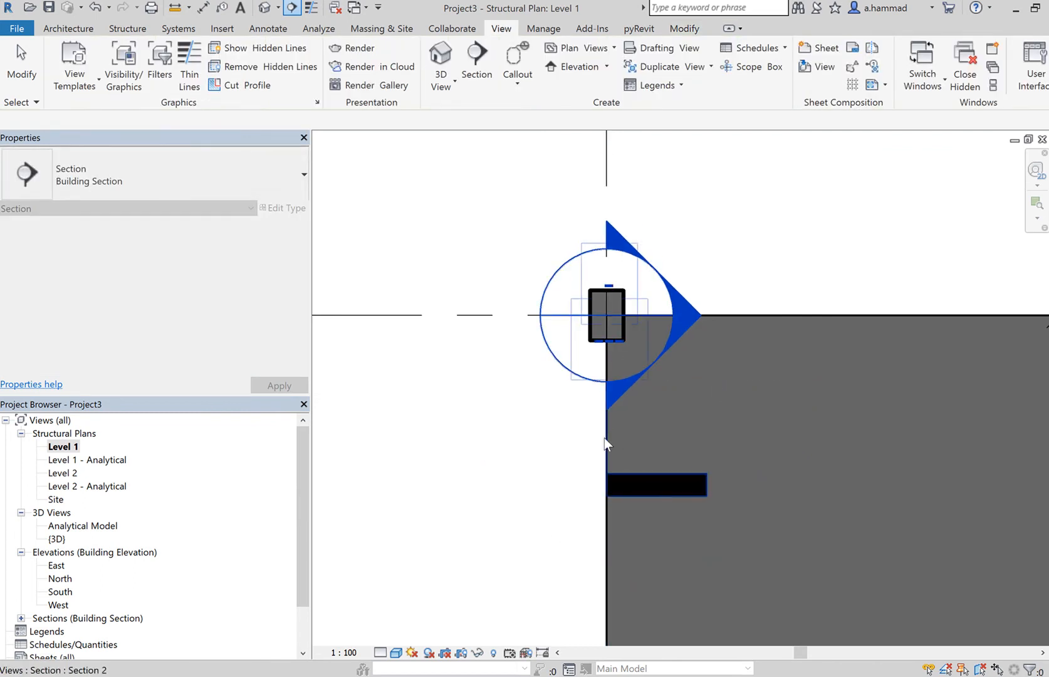
{"action": "left_click", "coordinate": [610, 380]}
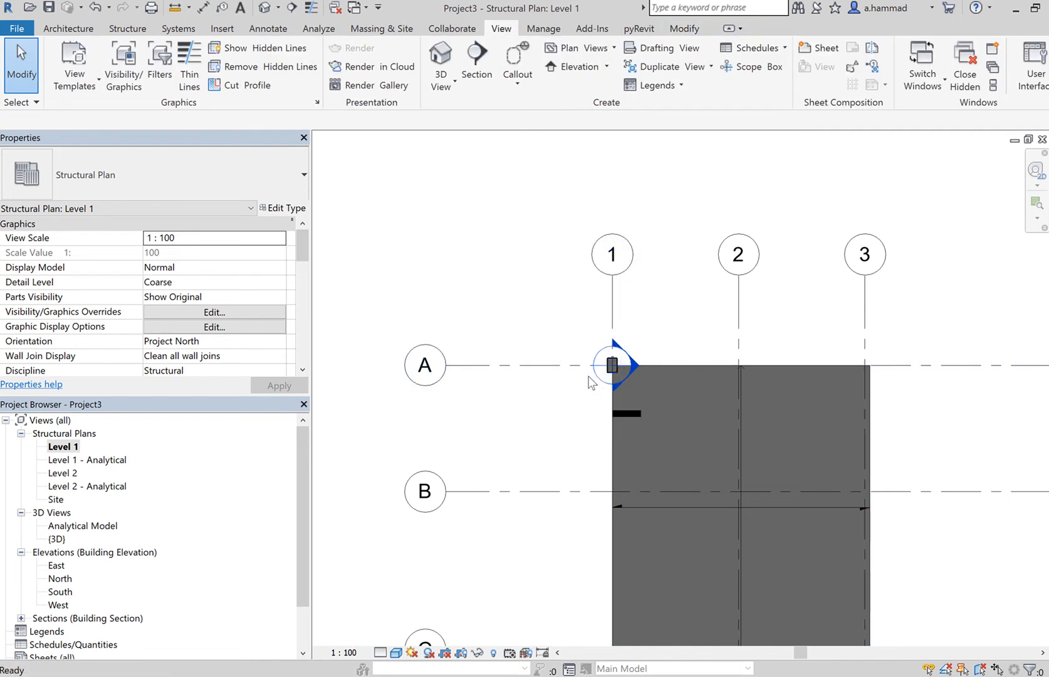
{"action": "mouse_move", "coordinate": [632, 358]}
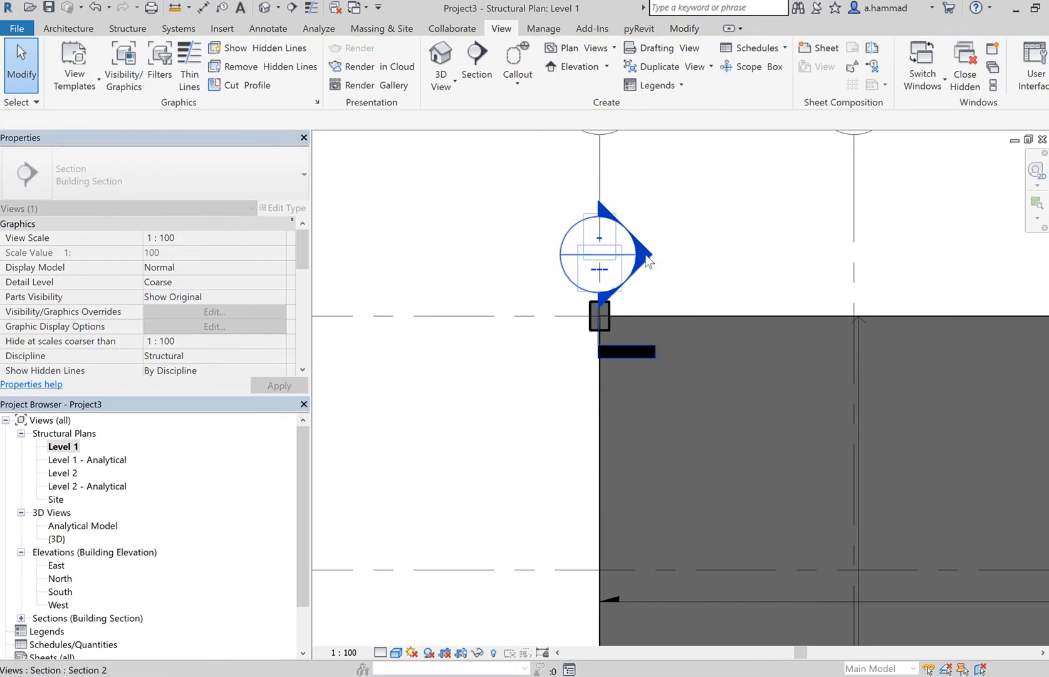
Open Section 2 and hide the column's existing stirrups and longitudinal bars in that view.
{"action": "double_click", "coordinate": [600, 257]}
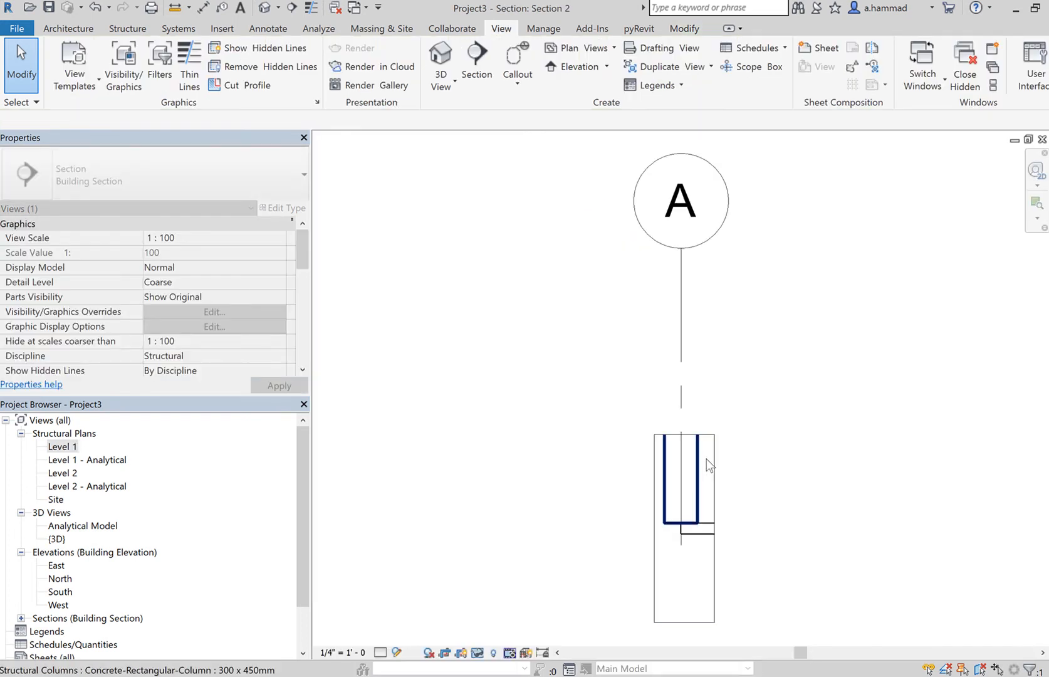
{"action": "left_click", "coordinate": [684, 481]}
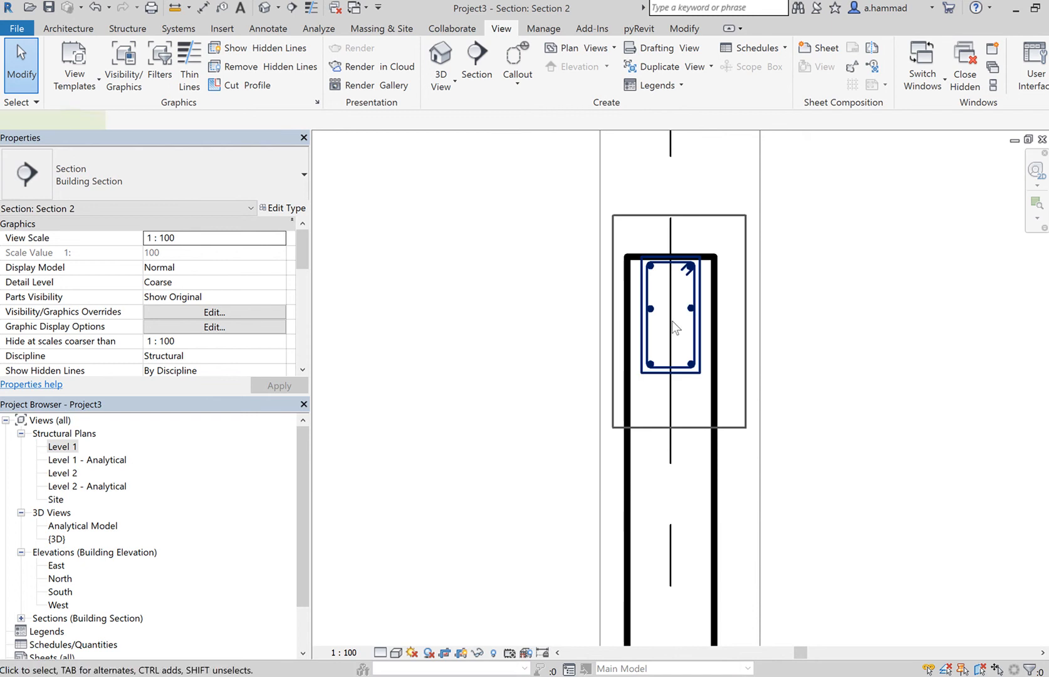
{"action": "left_click", "coordinate": [673, 315]}
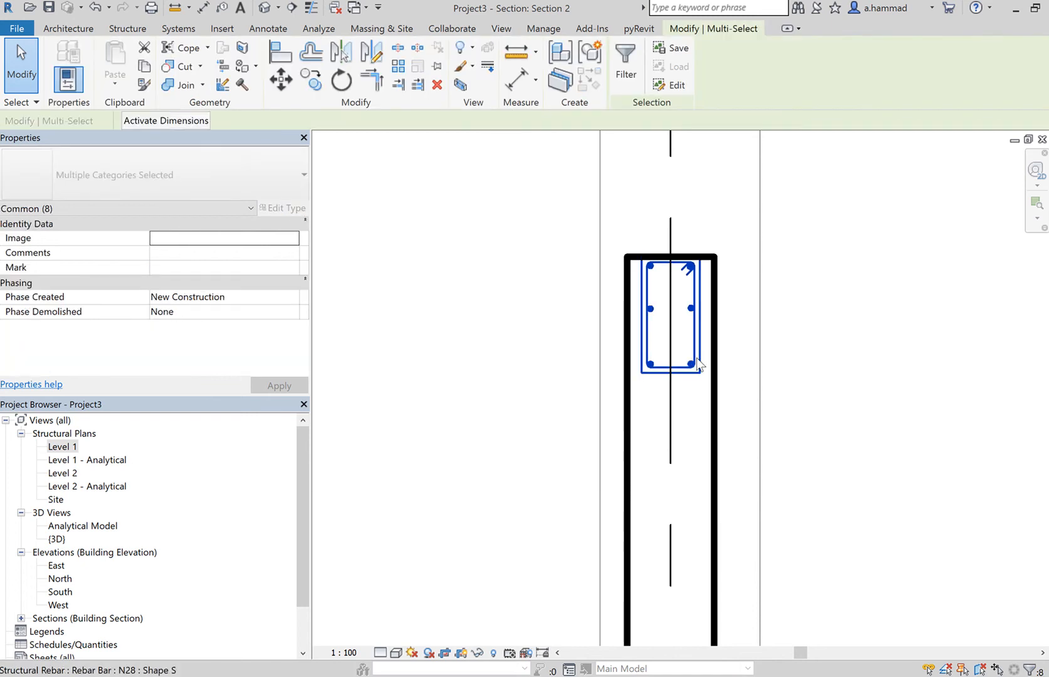
{"action": "right_click", "coordinate": [696, 361]}
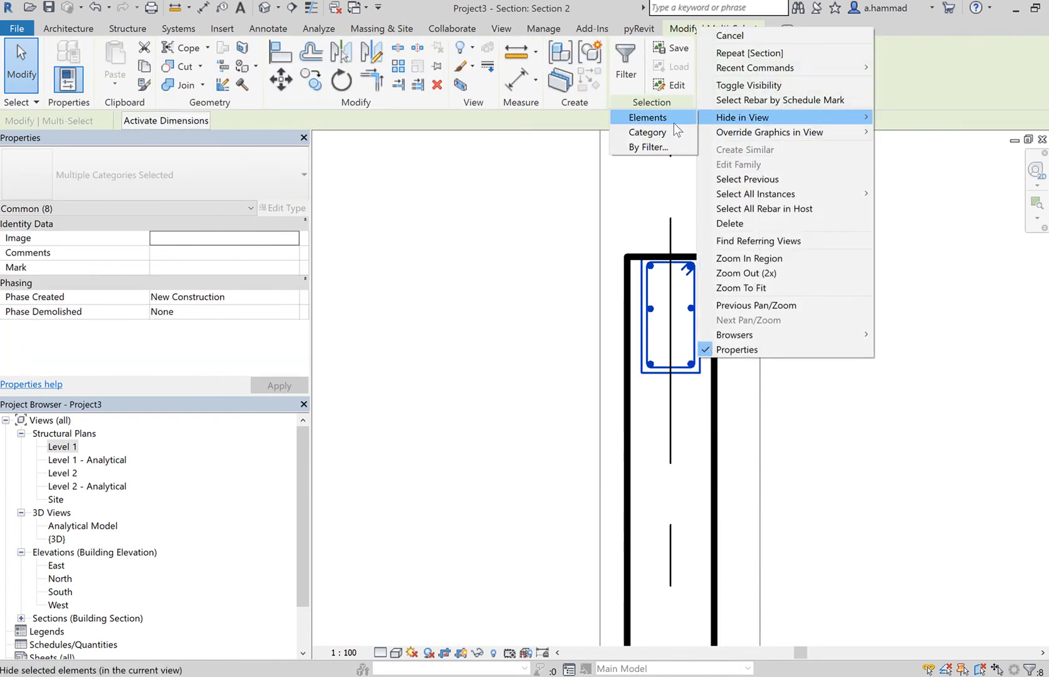
{"action": "left_click", "coordinate": [647, 118]}
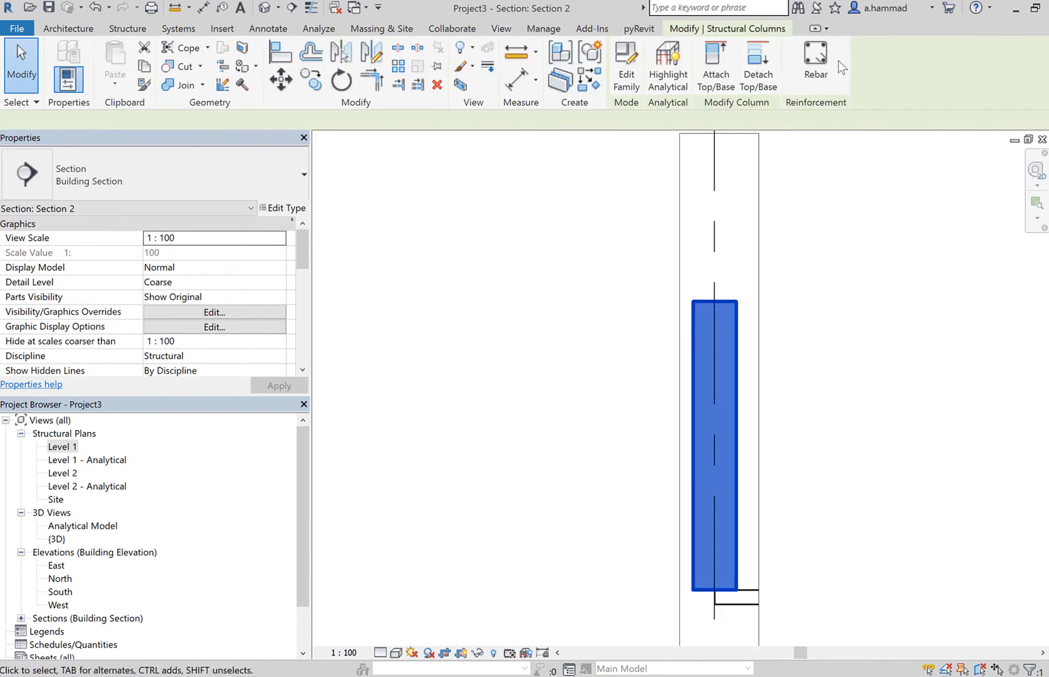
Start placing an N12 stirrup of shape HT near the column top.
{"action": "left_click", "coordinate": [816, 63]}
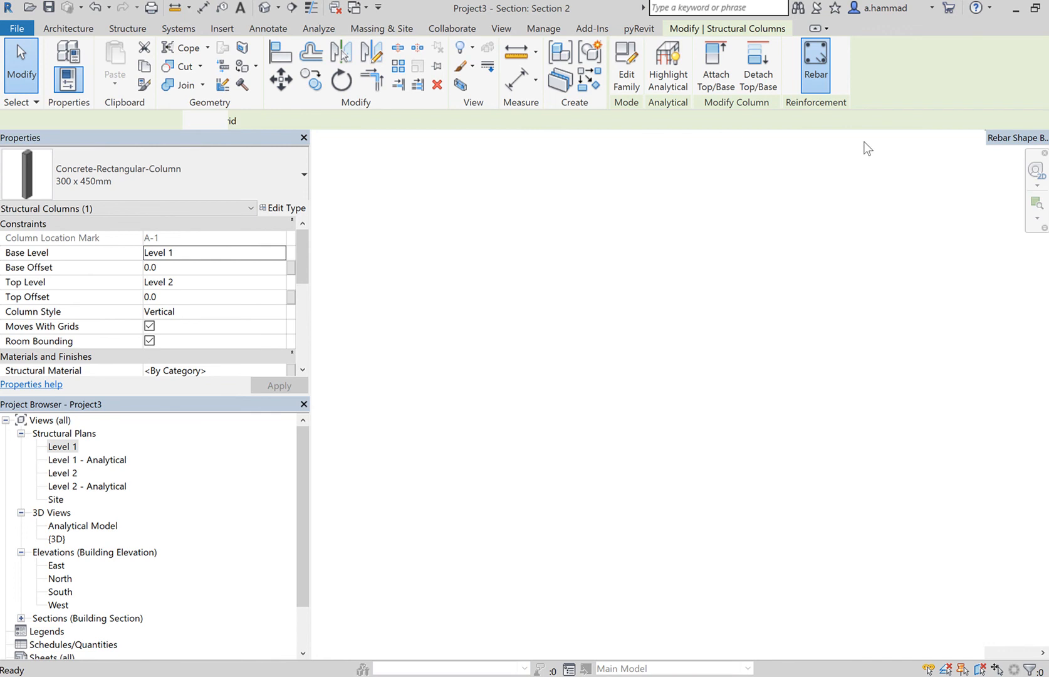
{"action": "left_click", "coordinate": [815, 64]}
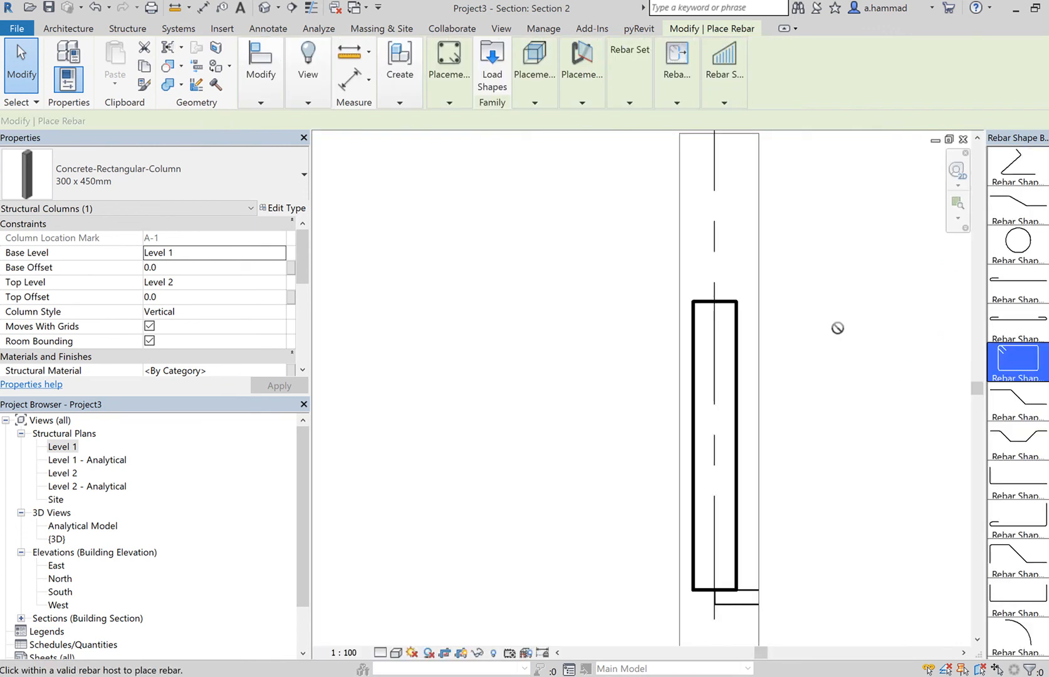
{"action": "left_click", "coordinate": [1016, 362]}
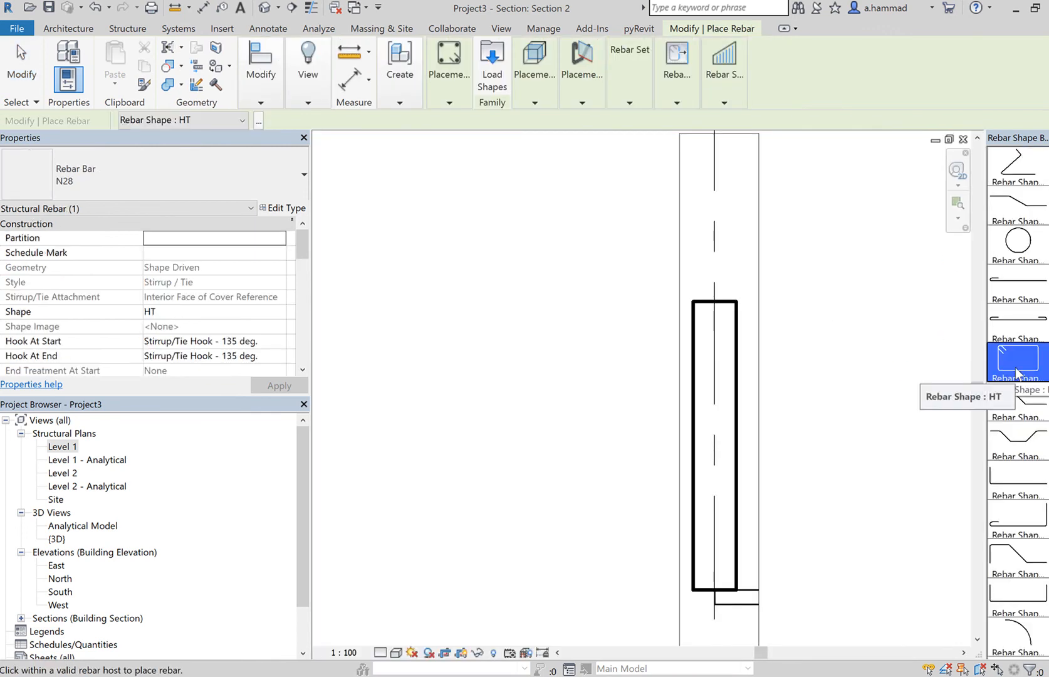
{"action": "mouse_move", "coordinate": [726, 306]}
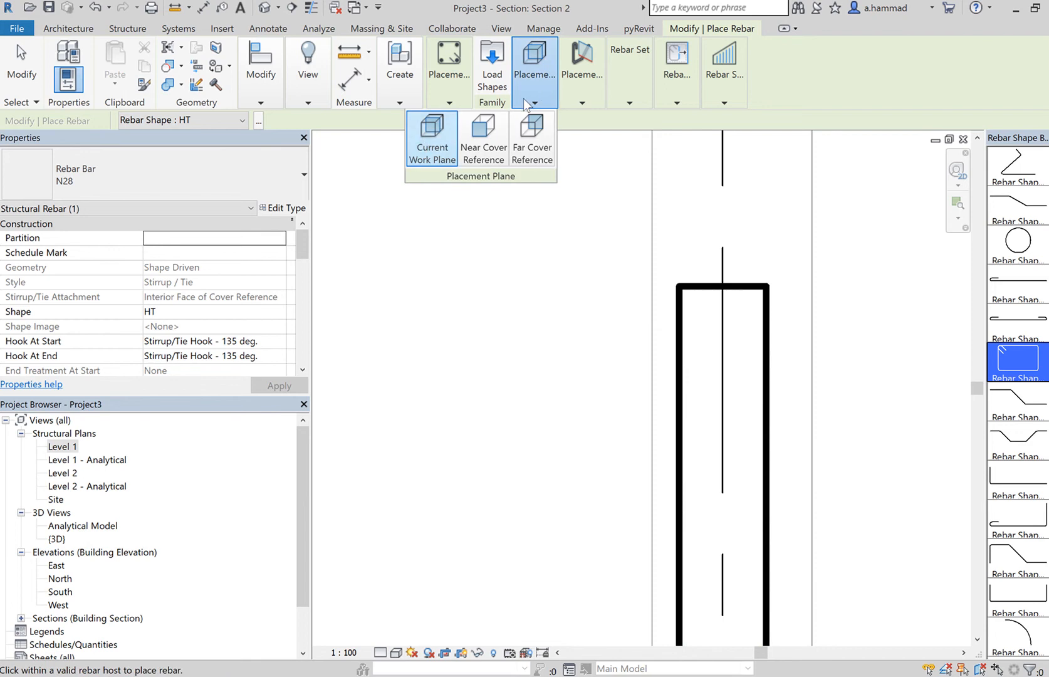
{"action": "left_click", "coordinate": [582, 63]}
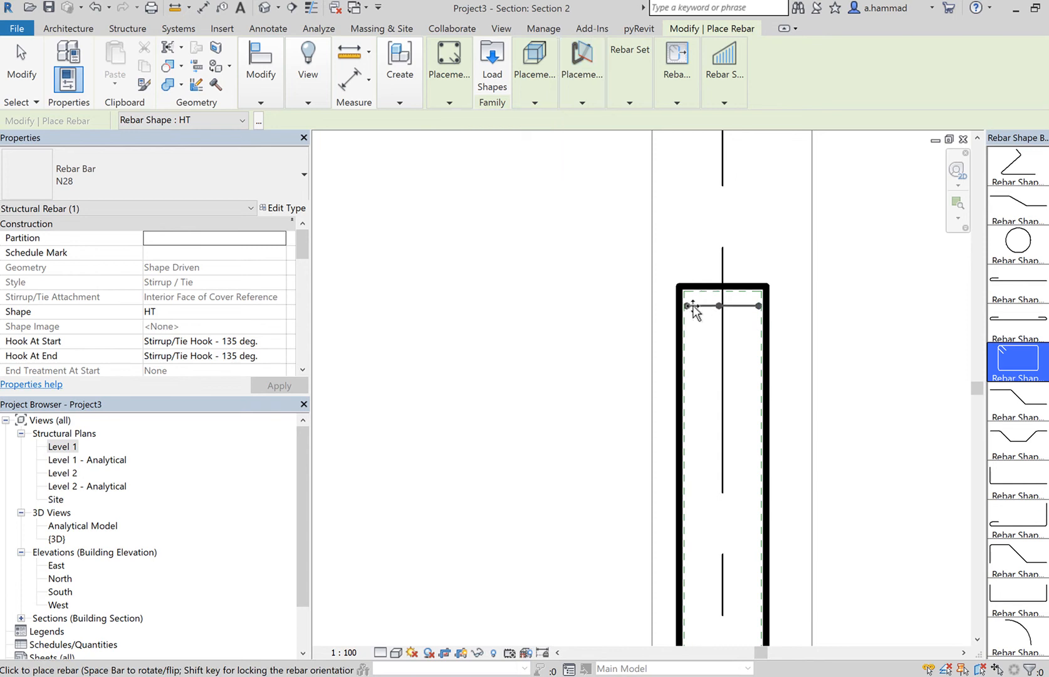
{"action": "mouse_move", "coordinate": [704, 206]}
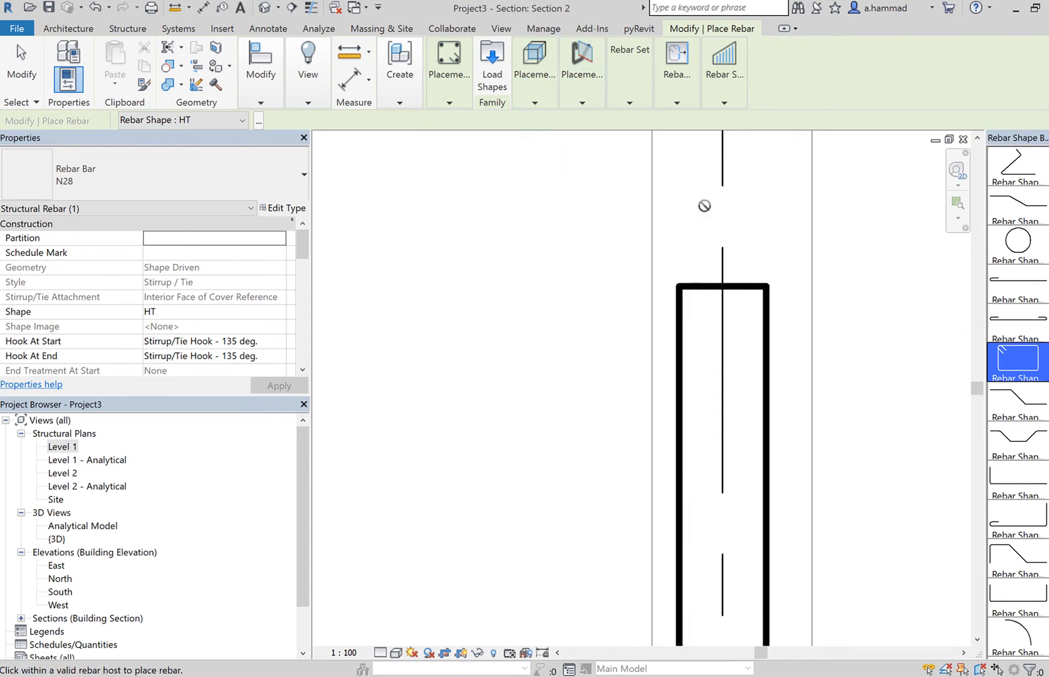
{"action": "mouse_move", "coordinate": [750, 215]}
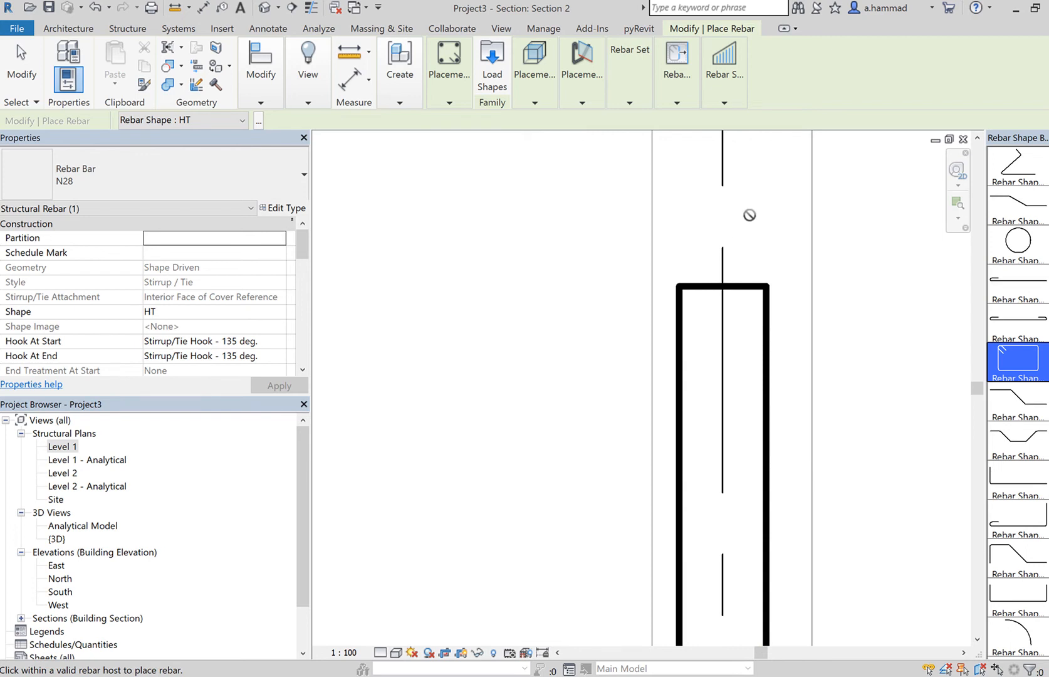
{"action": "mouse_move", "coordinate": [696, 312]}
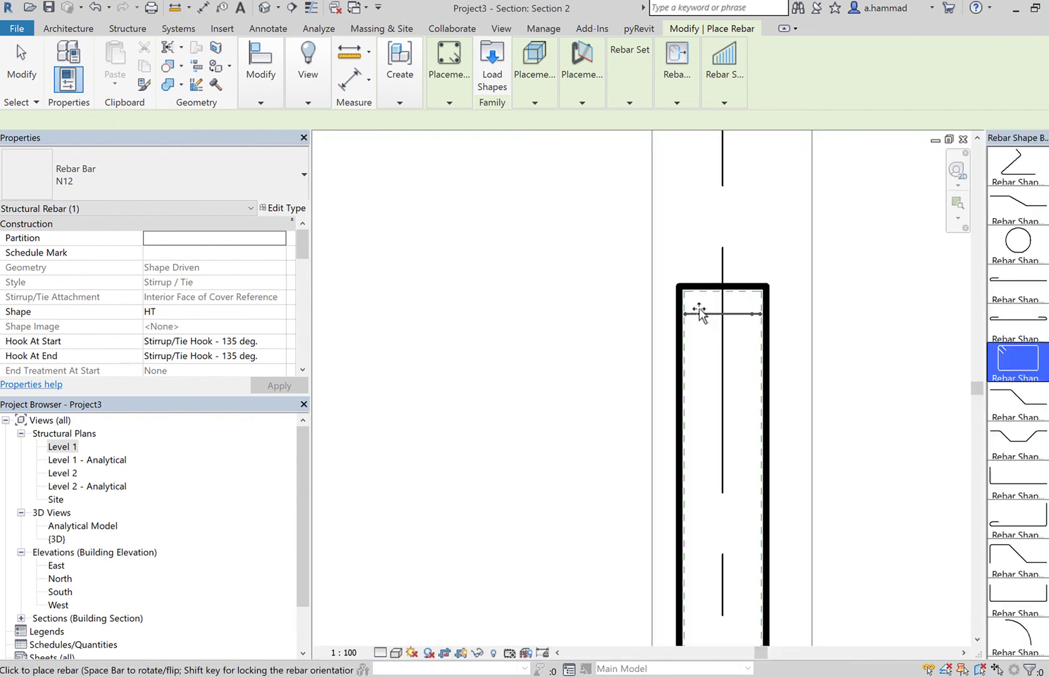
{"action": "mouse_move", "coordinate": [696, 313]}
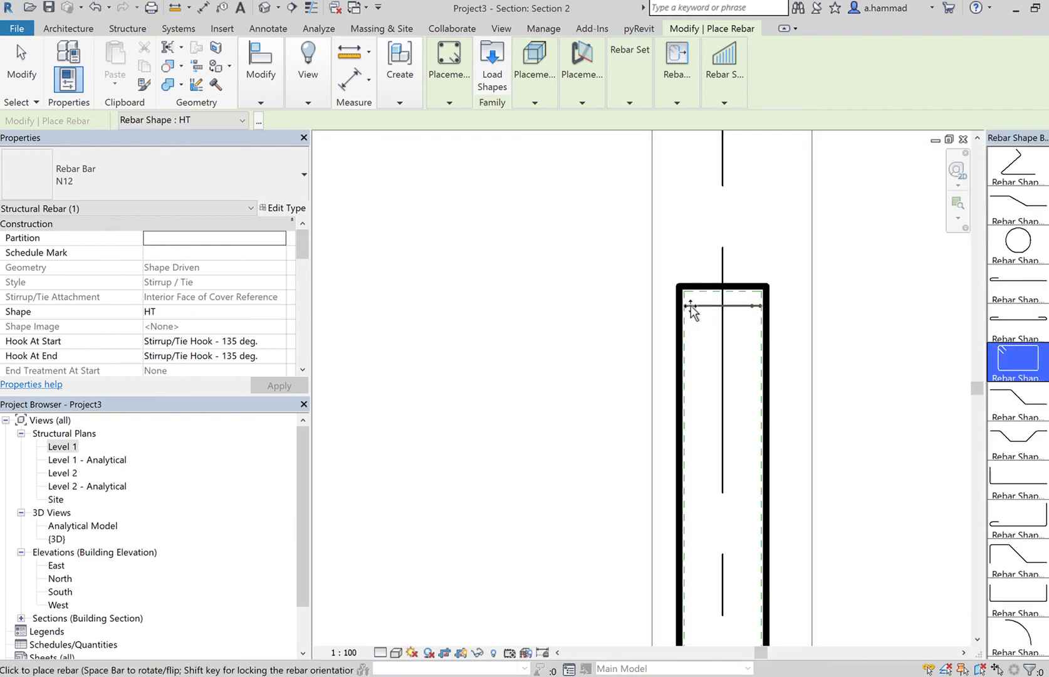
{"action": "mouse_move", "coordinate": [921, 365]}
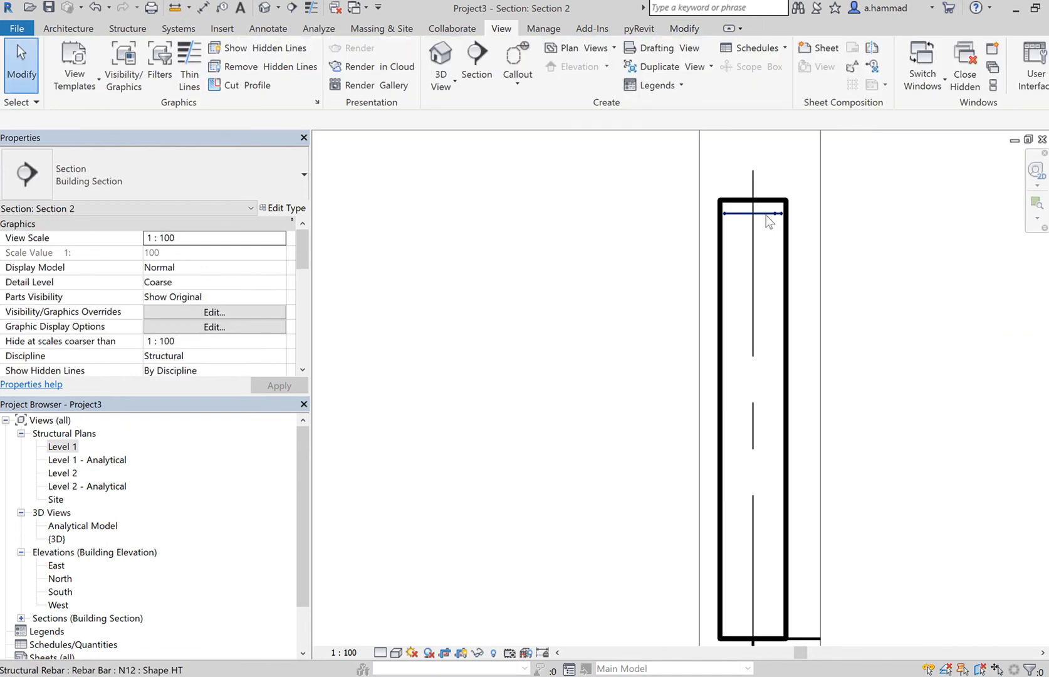
Change the placed stirrup's layout from Single to a set along the column height.
{"action": "left_click", "coordinate": [753, 213]}
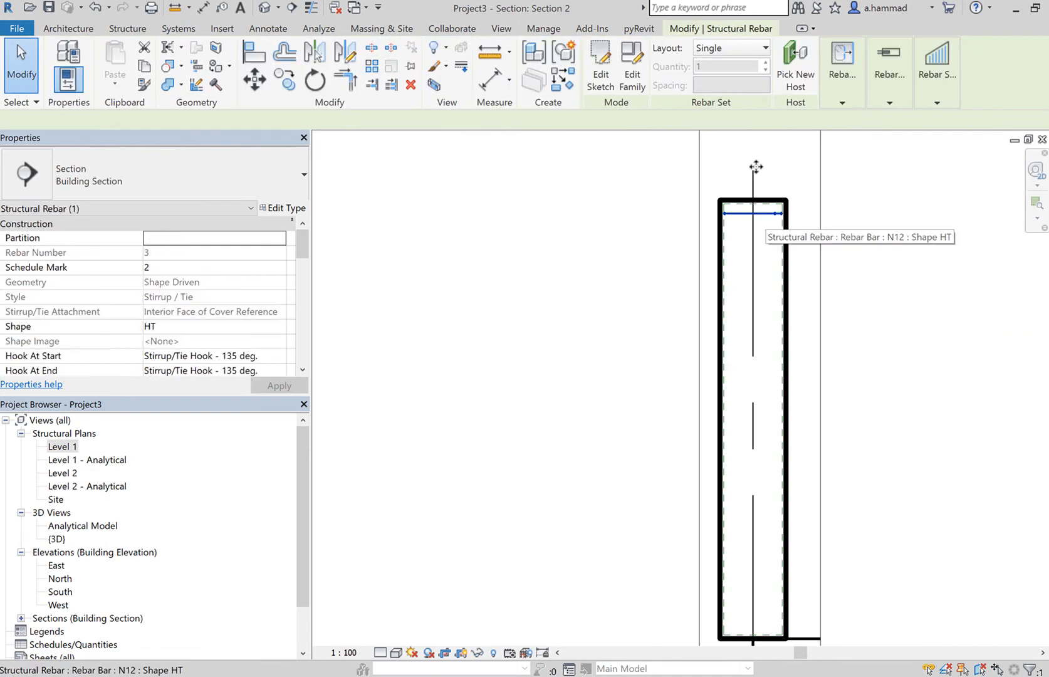
{"action": "left_click", "coordinate": [731, 48]}
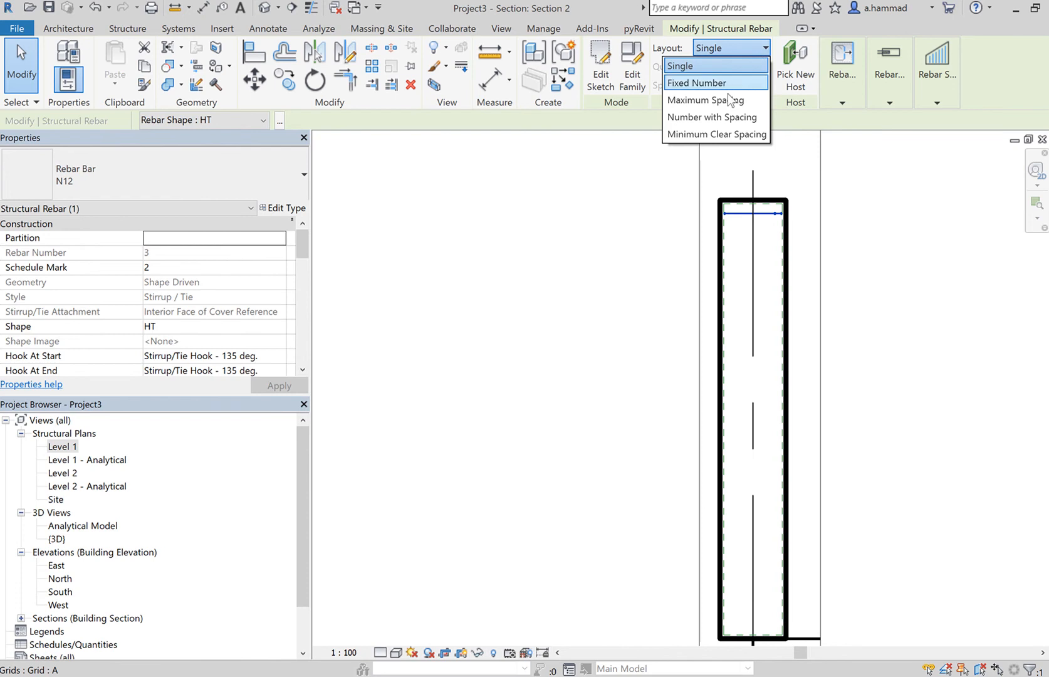
{"action": "left_click", "coordinate": [680, 66]}
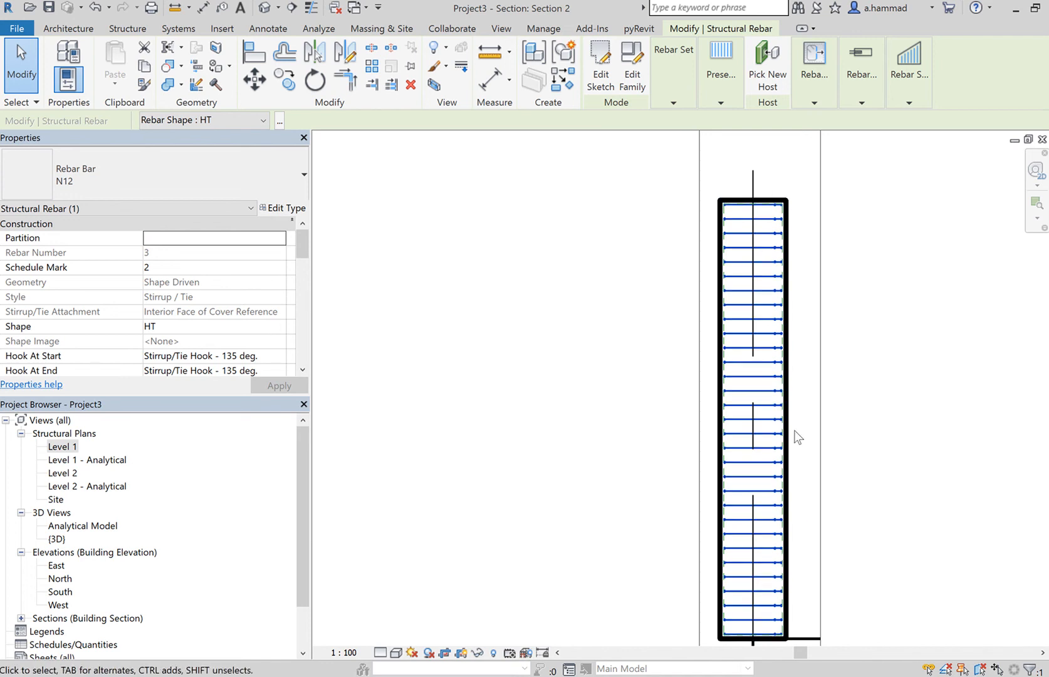
{"action": "mouse_move", "coordinate": [899, 261]}
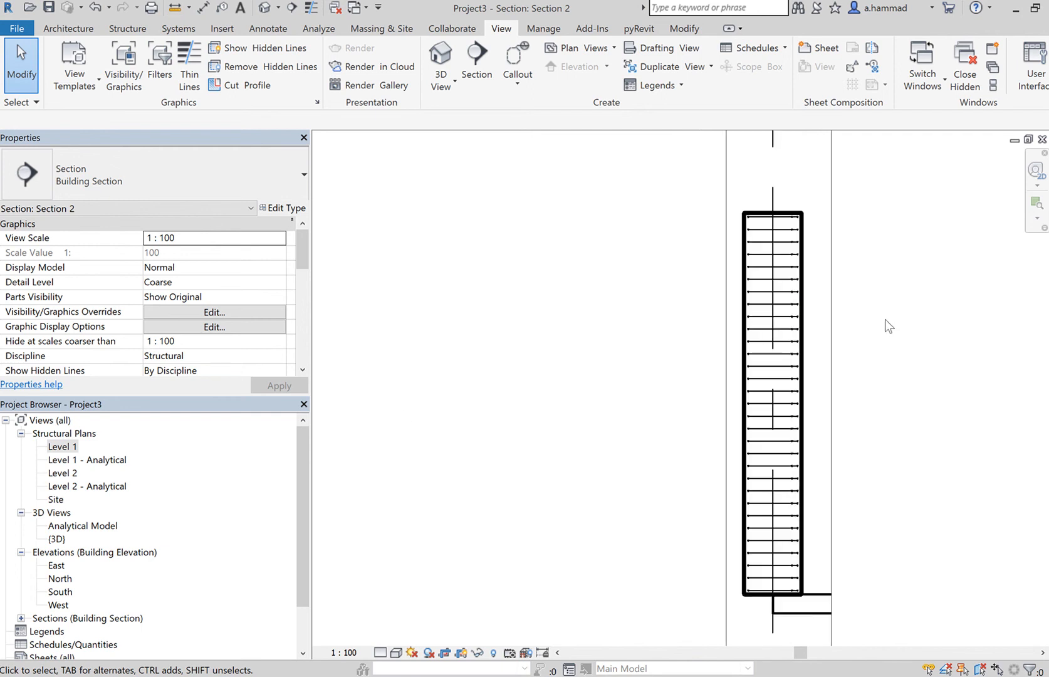
{"action": "double_click", "coordinate": [61, 446]}
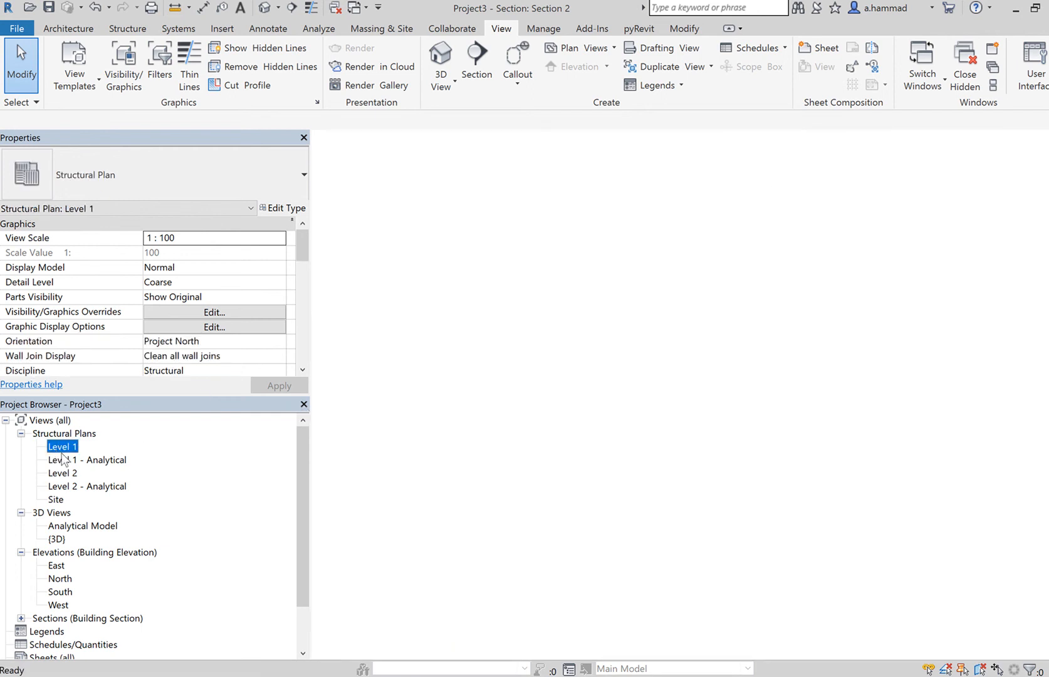
{"action": "double_click", "coordinate": [62, 446]}
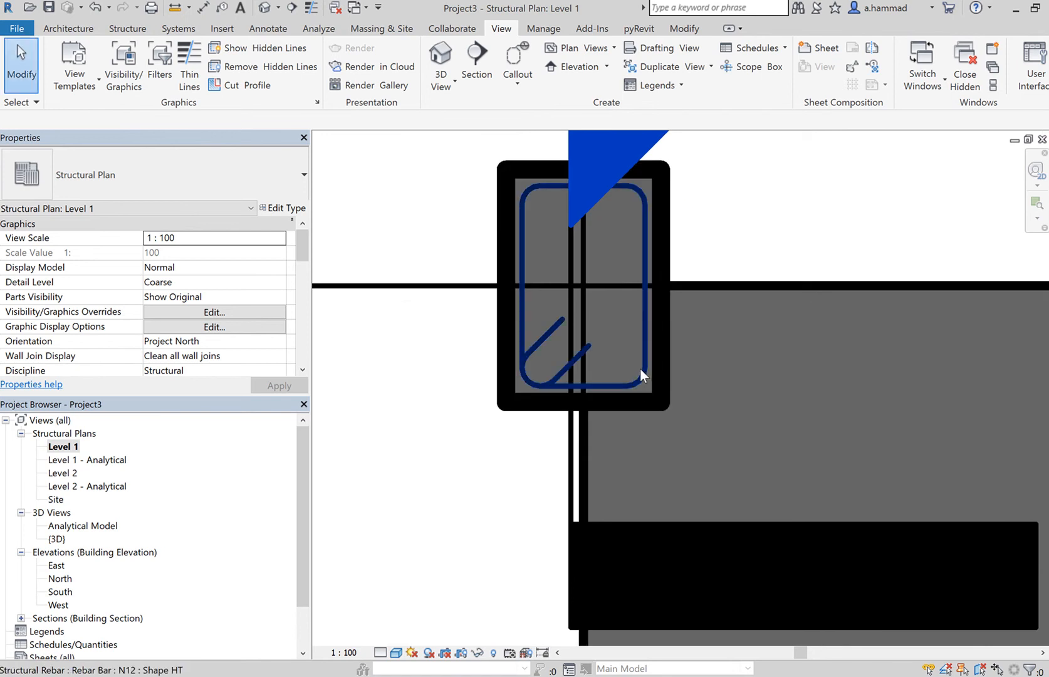
{"action": "mouse_move", "coordinate": [641, 375]}
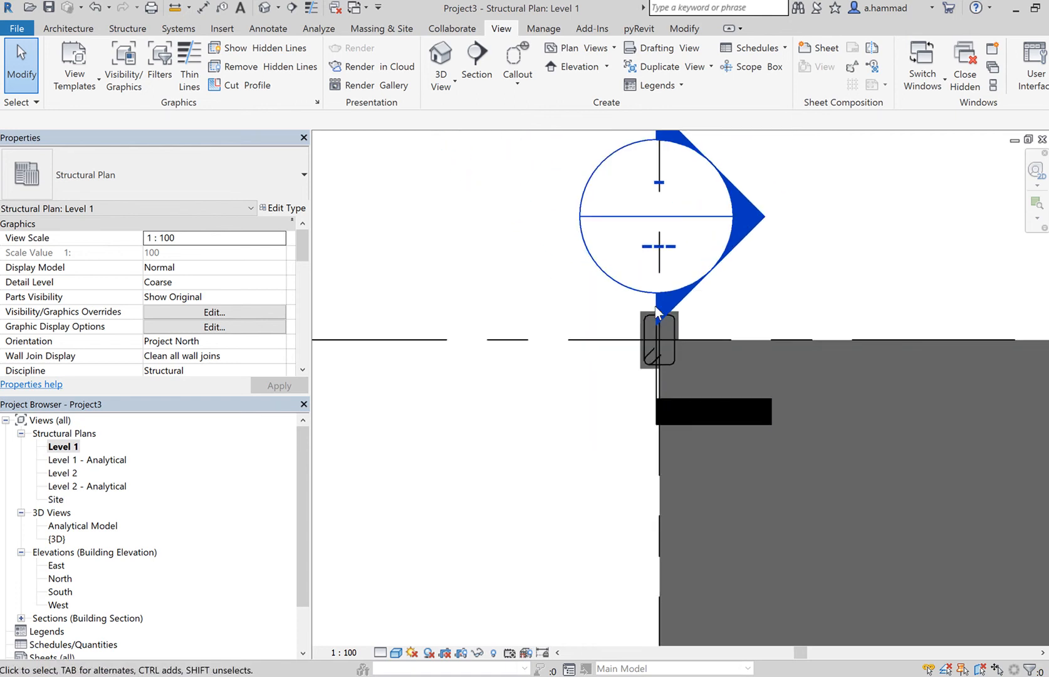
{"action": "double_click", "coordinate": [655, 315]}
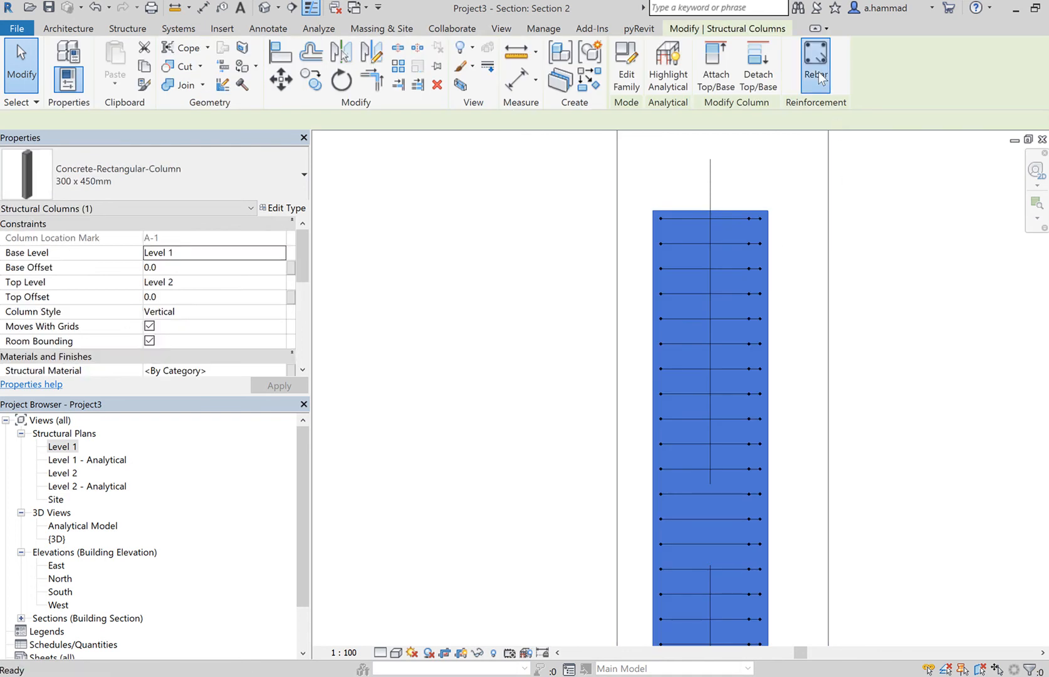
Set up a straight shape S N20 bar, parallel to the work plane, inside the column.
{"action": "left_click", "coordinate": [815, 65]}
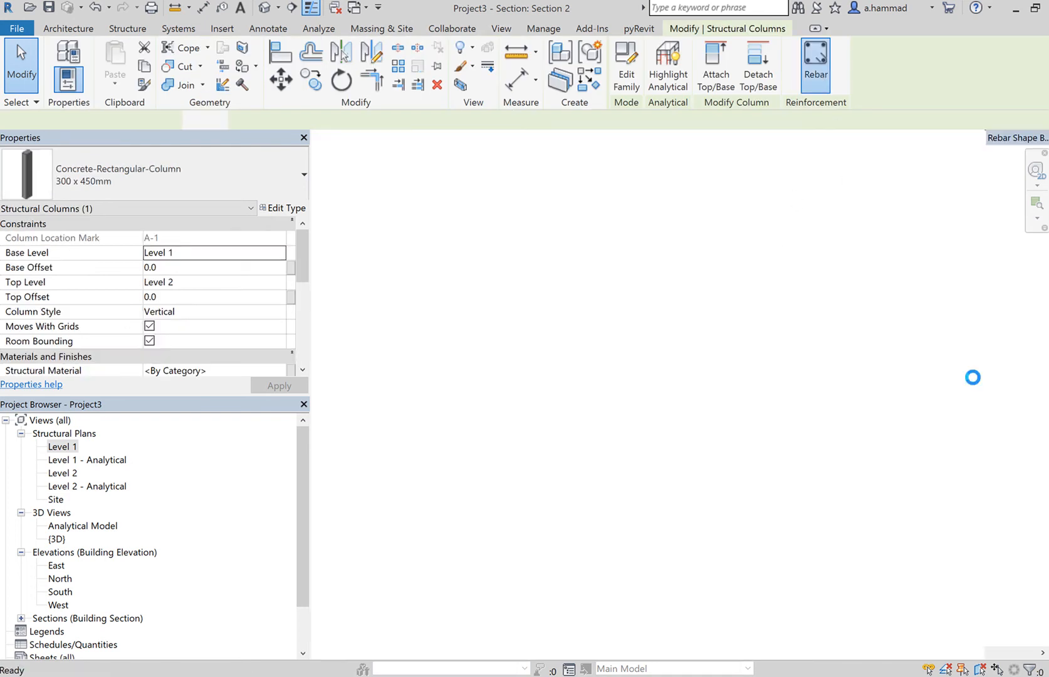
{"action": "left_click", "coordinate": [815, 65]}
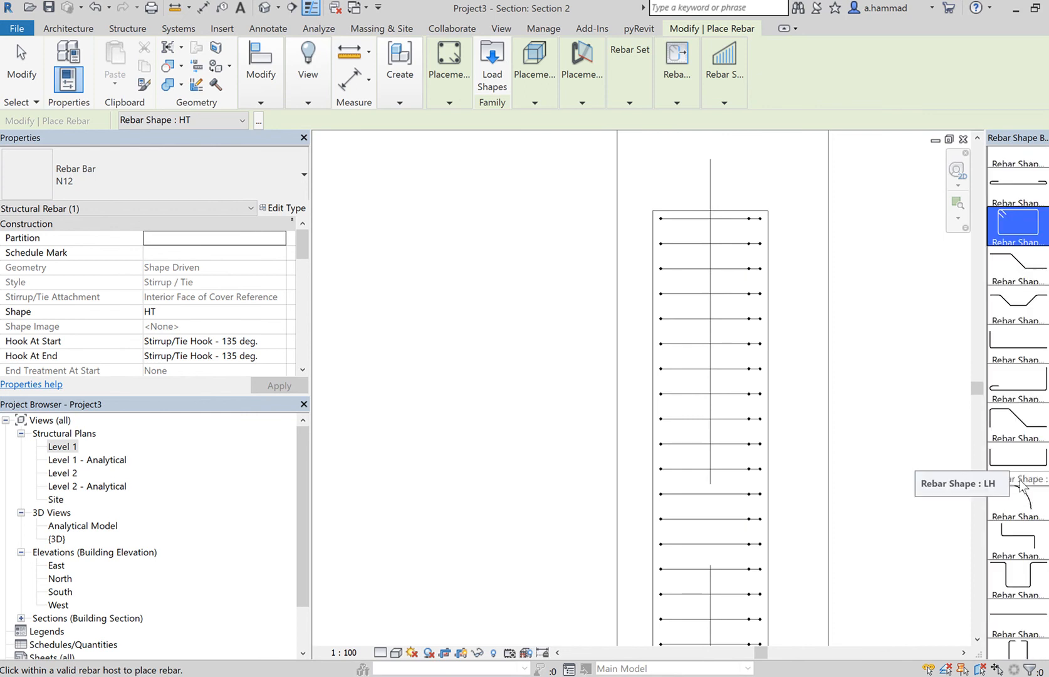
{"action": "left_click", "coordinate": [1018, 616]}
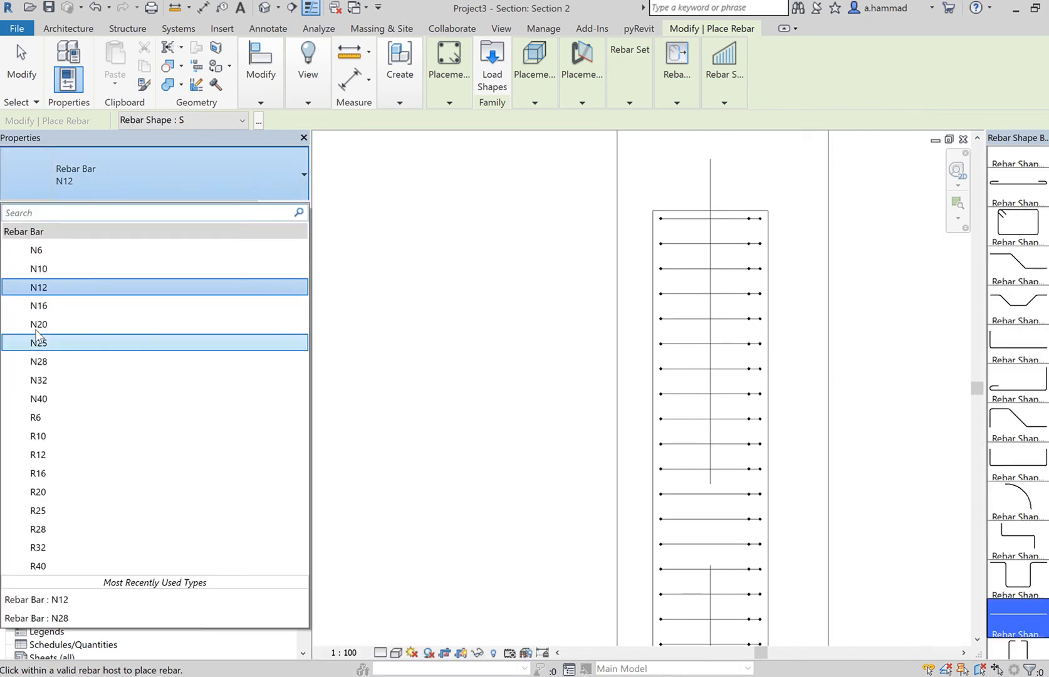
{"action": "left_click", "coordinate": [39, 324]}
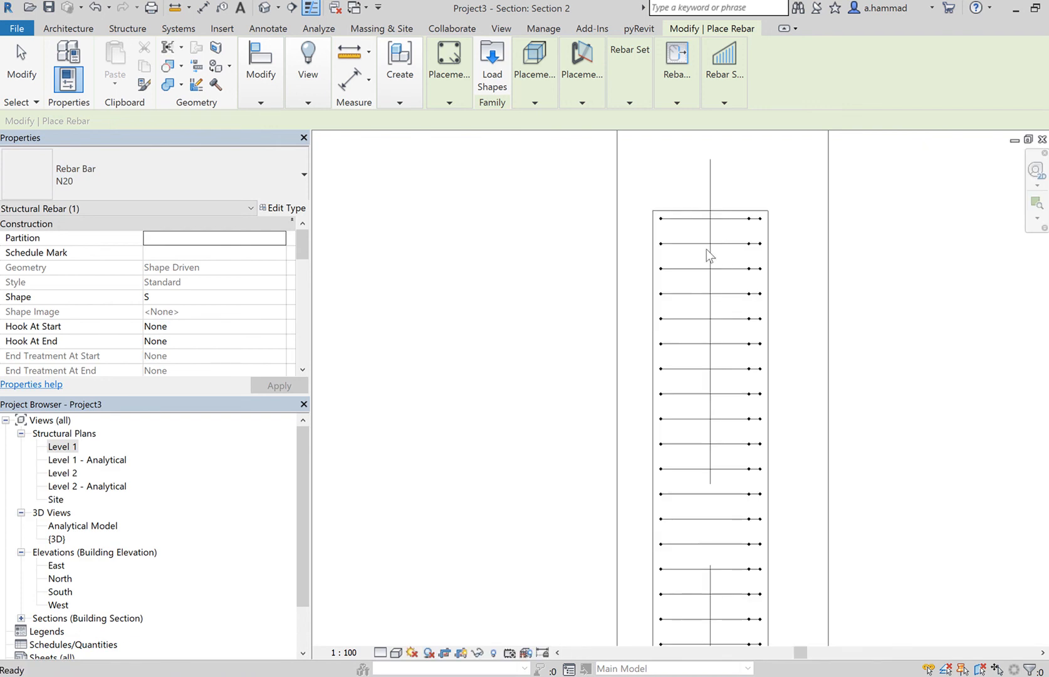
{"action": "left_click", "coordinate": [723, 59]}
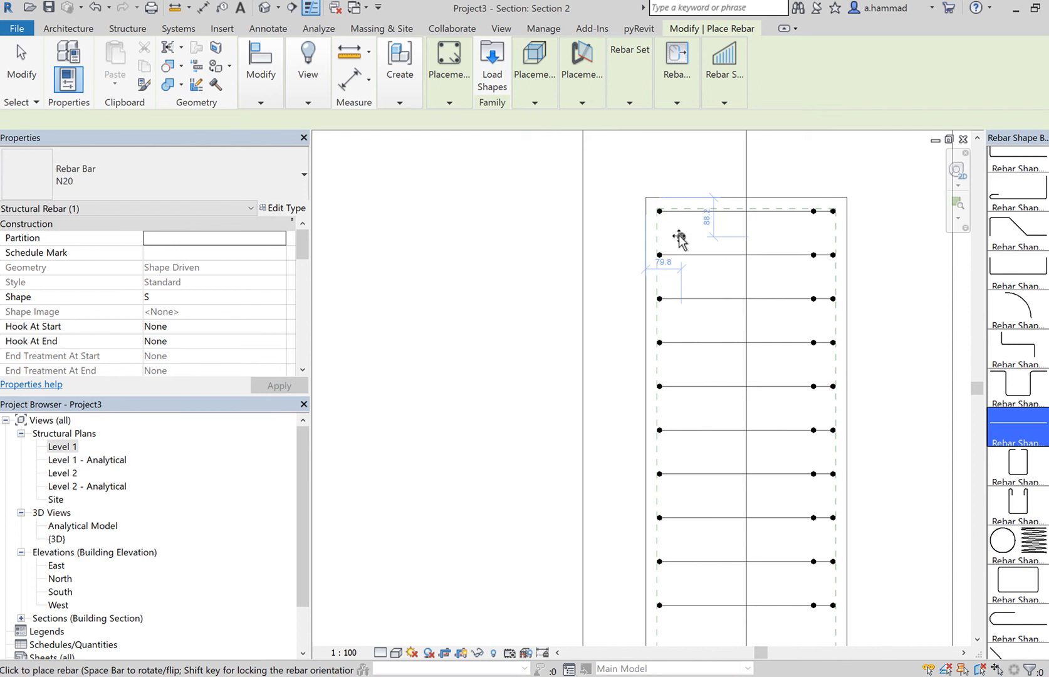
{"action": "mouse_move", "coordinate": [680, 239]}
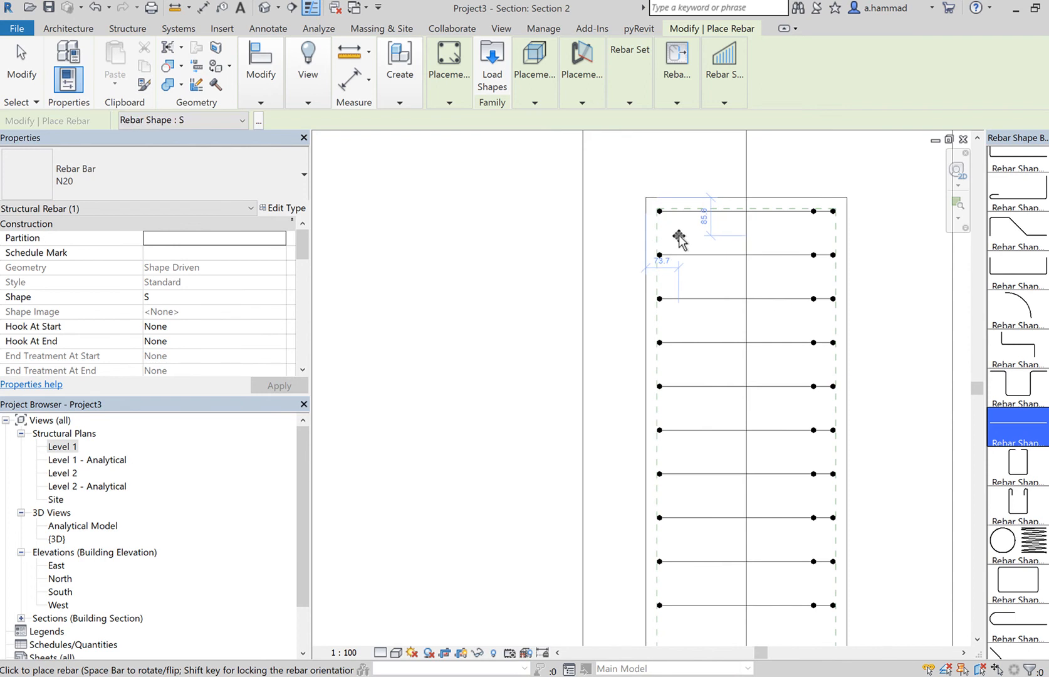
{"action": "mouse_move", "coordinate": [672, 222]}
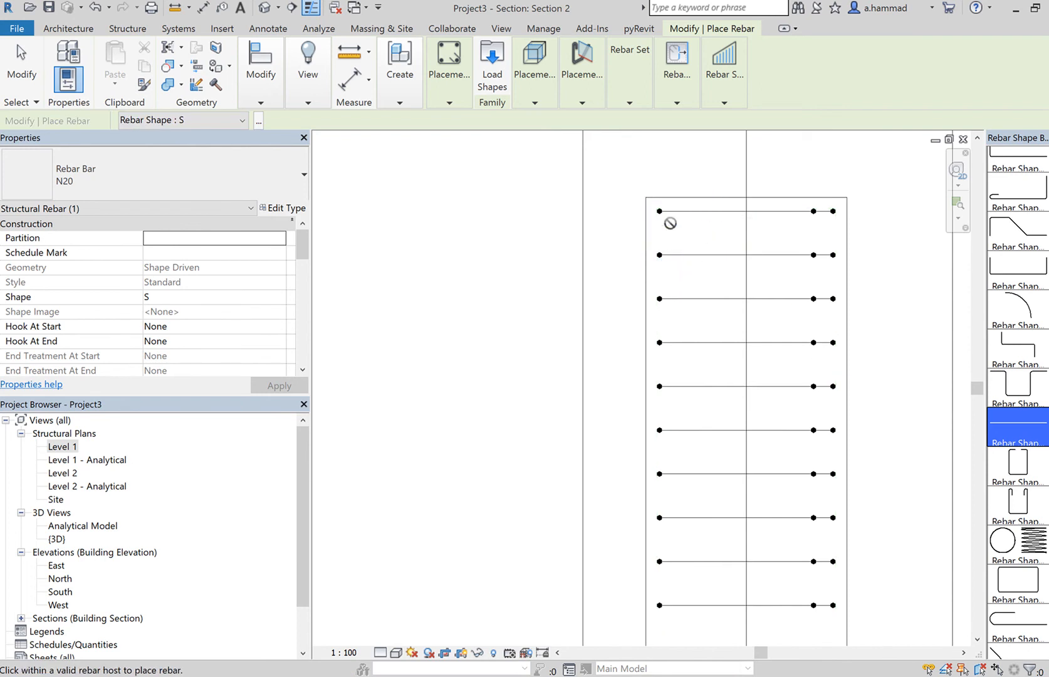
{"action": "mouse_move", "coordinate": [766, 250]}
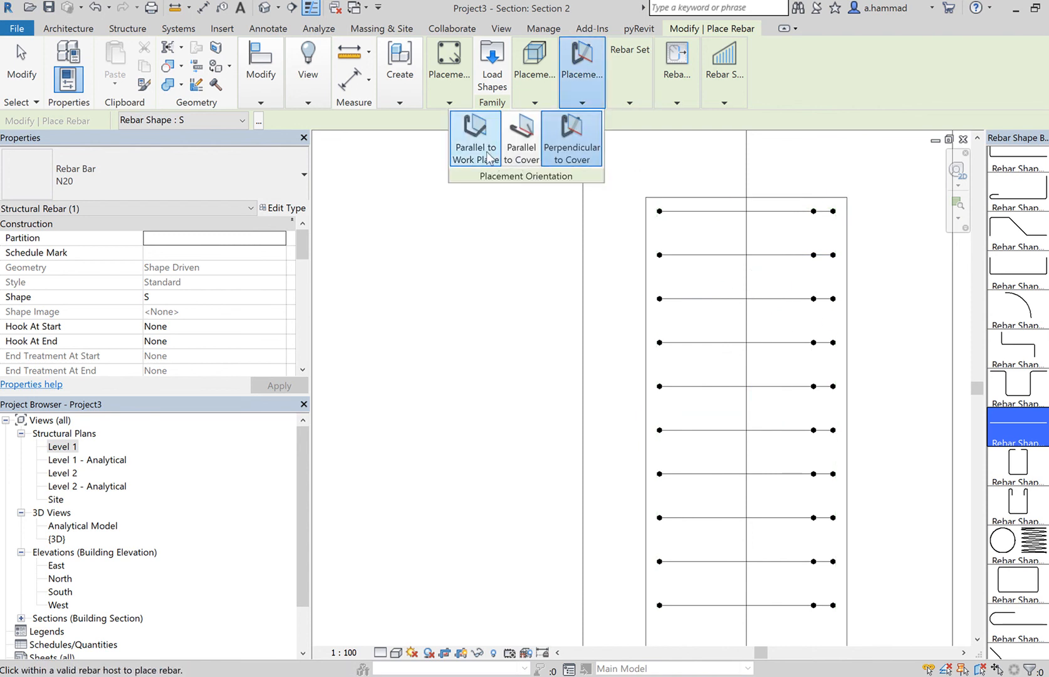
{"action": "left_click", "coordinate": [474, 137]}
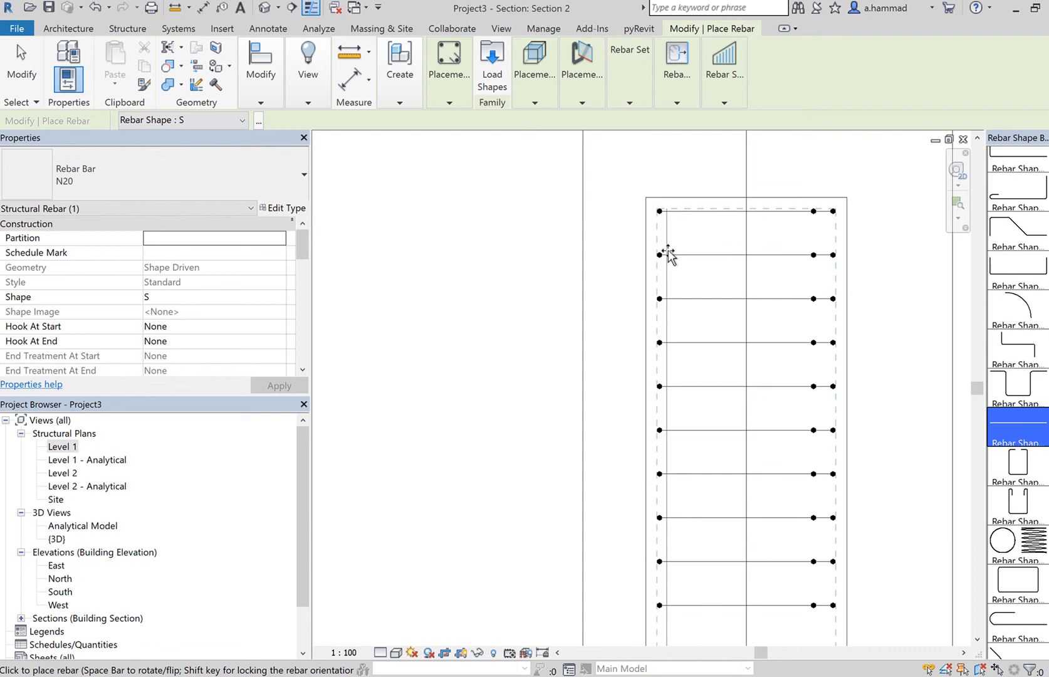
{"action": "mouse_move", "coordinate": [676, 256]}
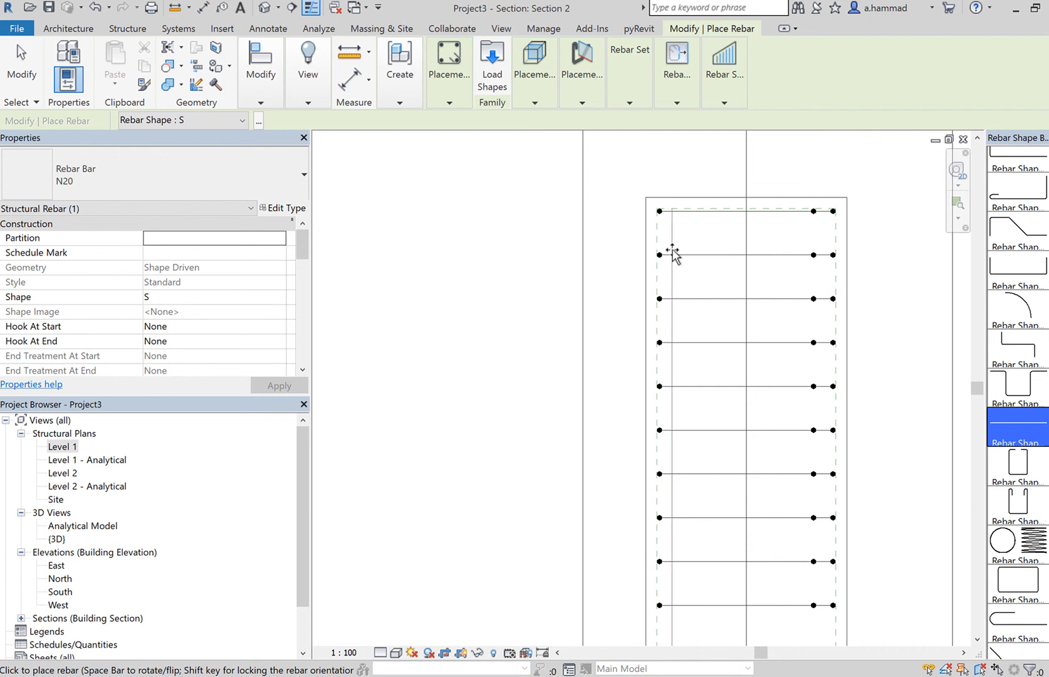
{"action": "mouse_move", "coordinate": [668, 256]}
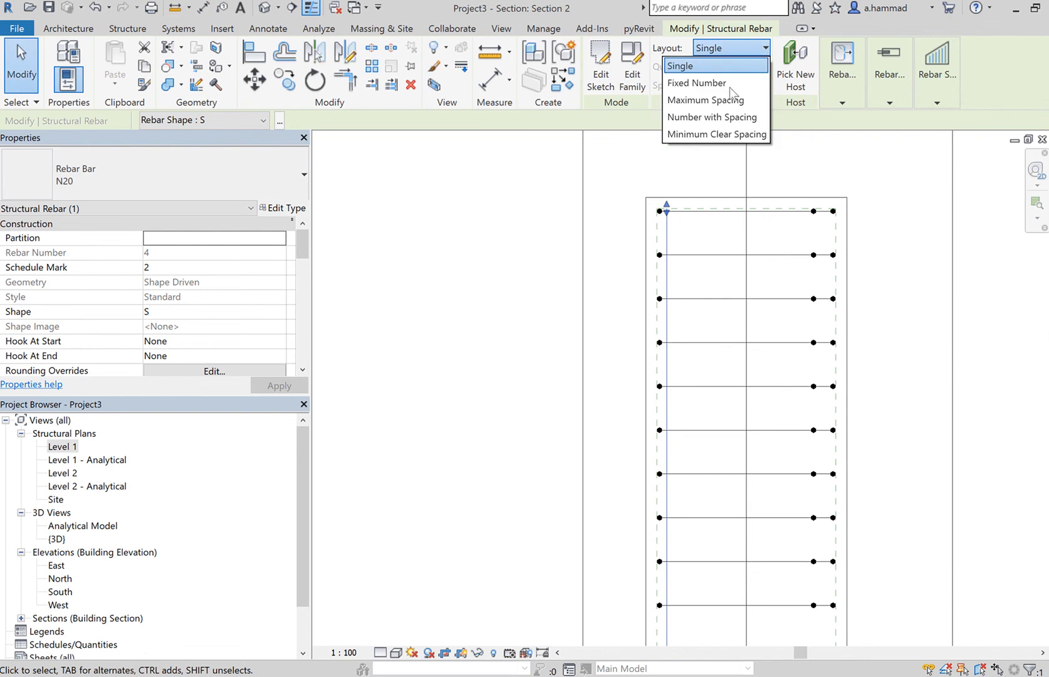
Change the N20 bar's layout to Fixed Number and raise the quantity to 4.
{"action": "left_click", "coordinate": [697, 83]}
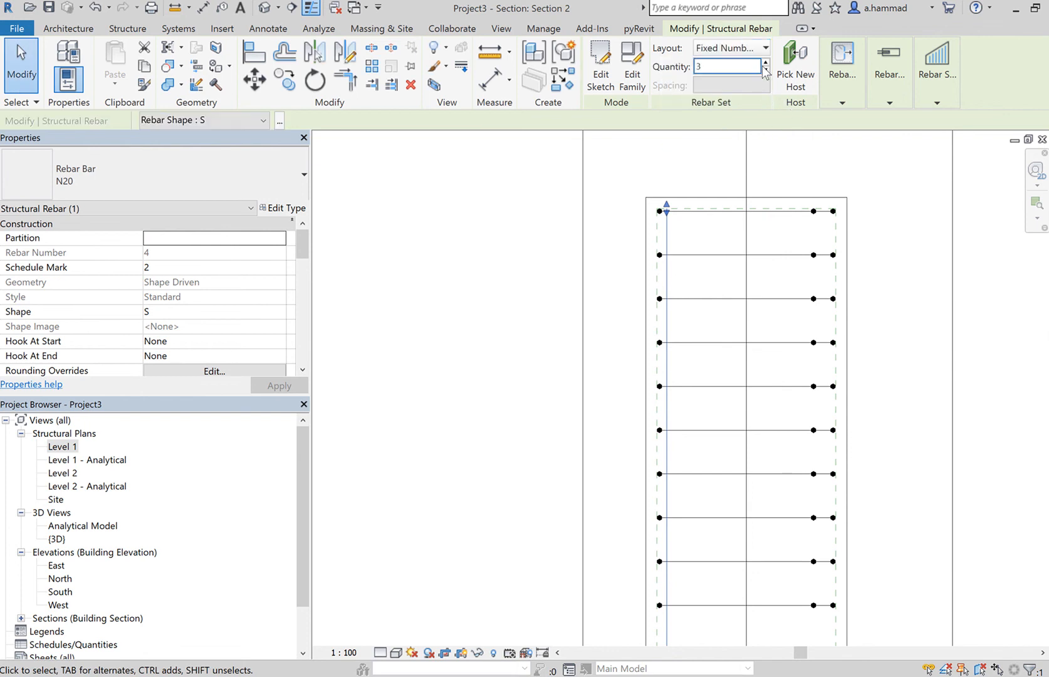
{"action": "left_click", "coordinate": [766, 61]}
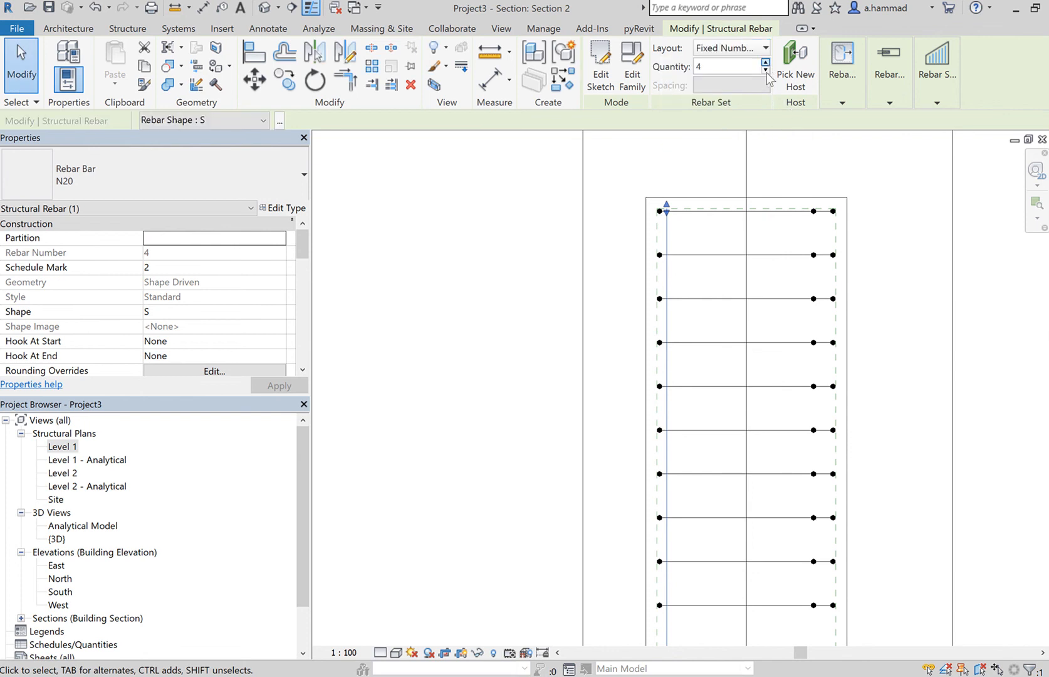
{"action": "mouse_move", "coordinate": [907, 267]}
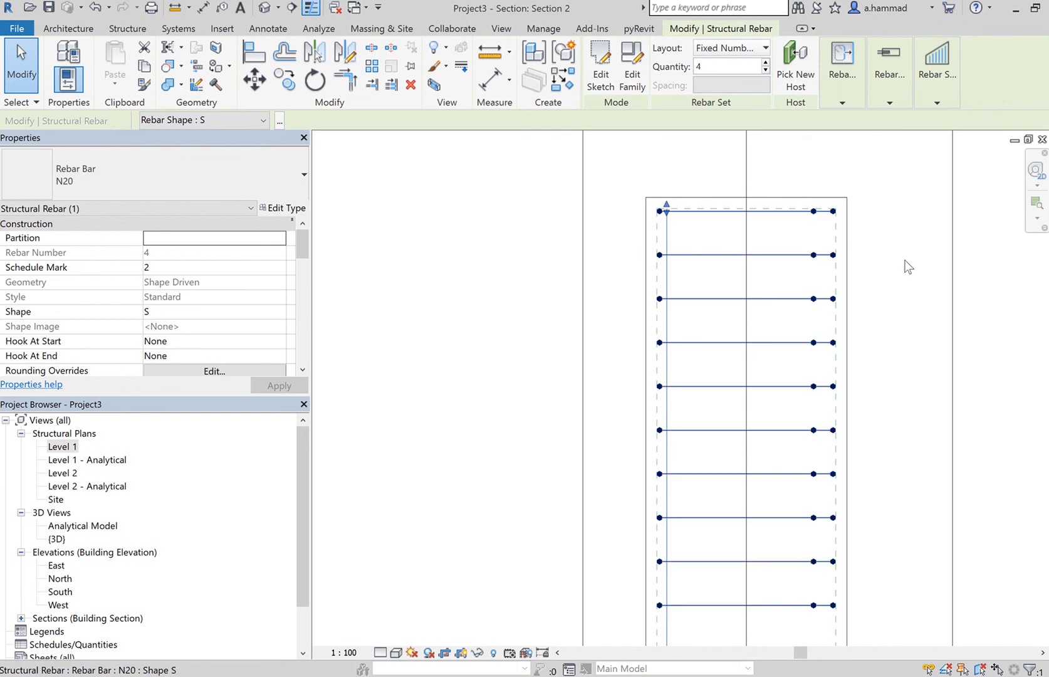
{"action": "left_click", "coordinate": [766, 63]}
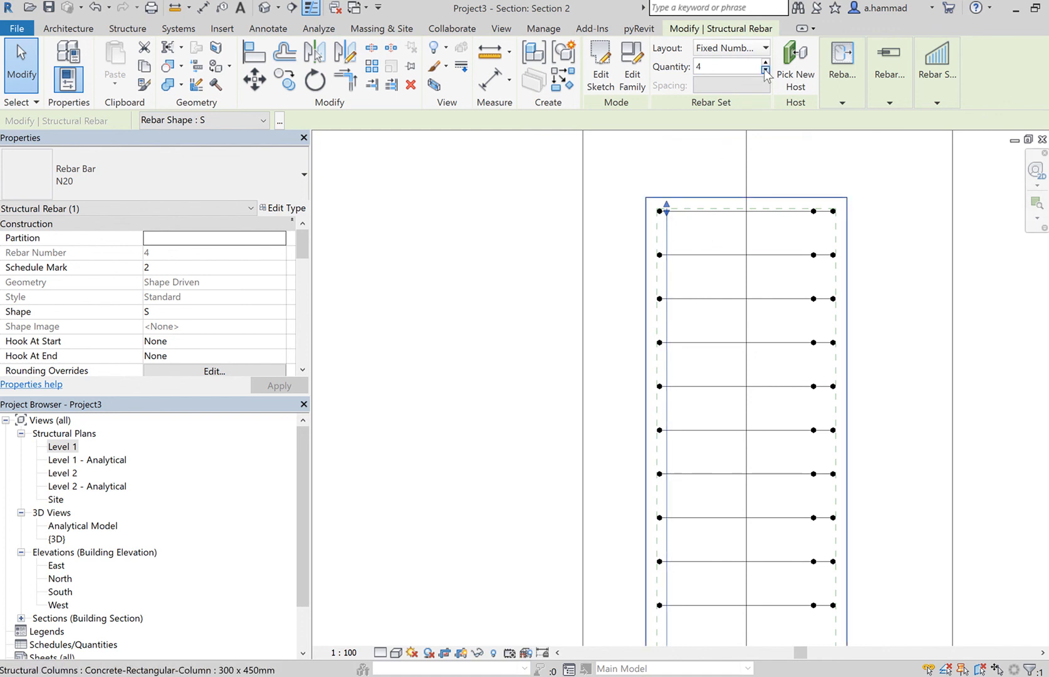
{"action": "mouse_move", "coordinate": [761, 98]}
{"action": "type", "text": "1"}
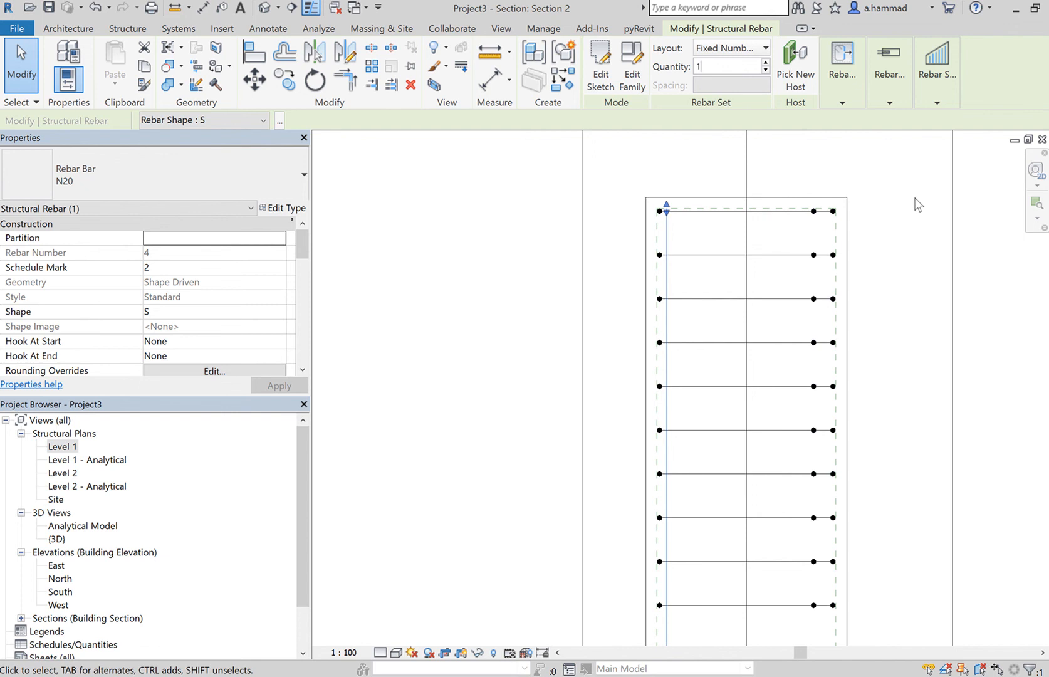
{"action": "left_click", "coordinate": [500, 29]}
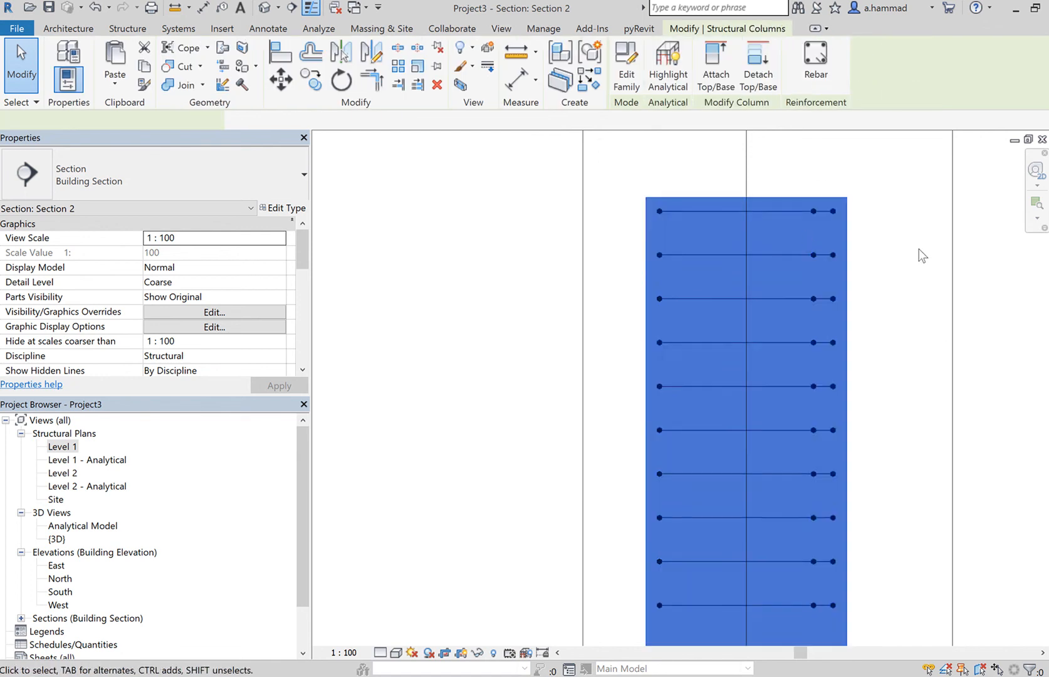
Start placing another straight shape S N20 bar in the column.
{"action": "left_click", "coordinate": [815, 63]}
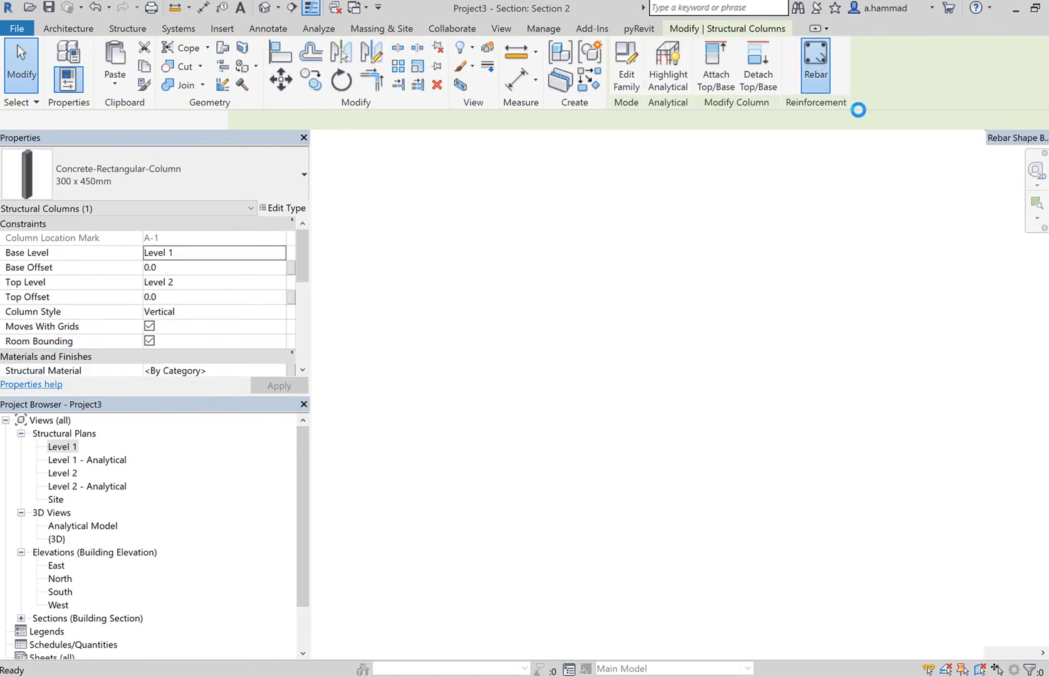
{"action": "left_click", "coordinate": [815, 64]}
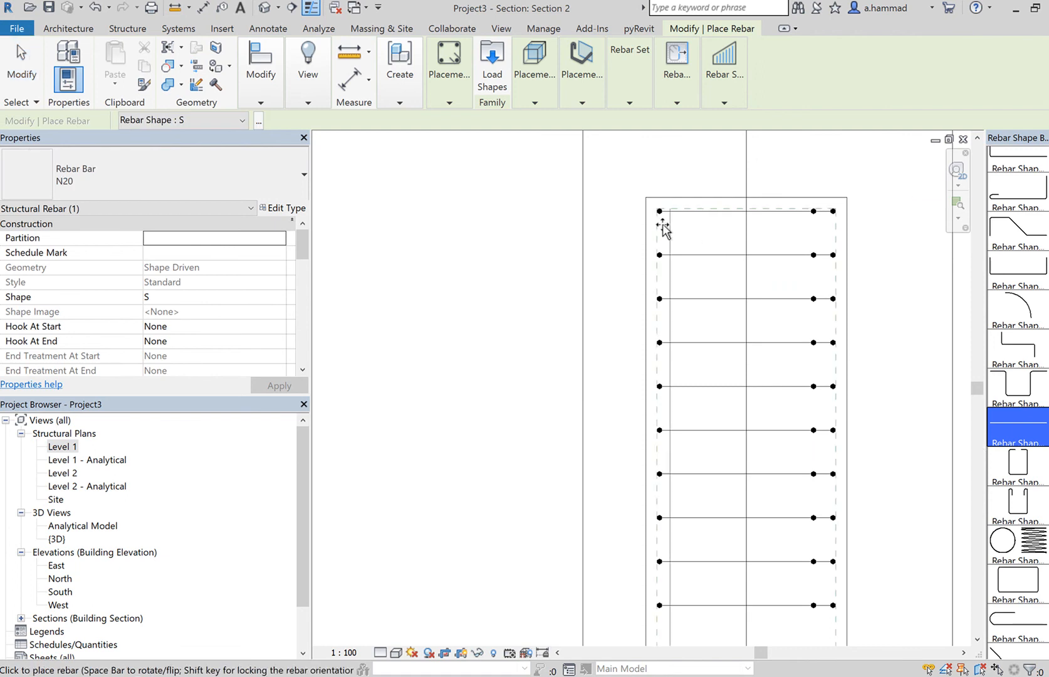
{"action": "mouse_move", "coordinate": [680, 245]}
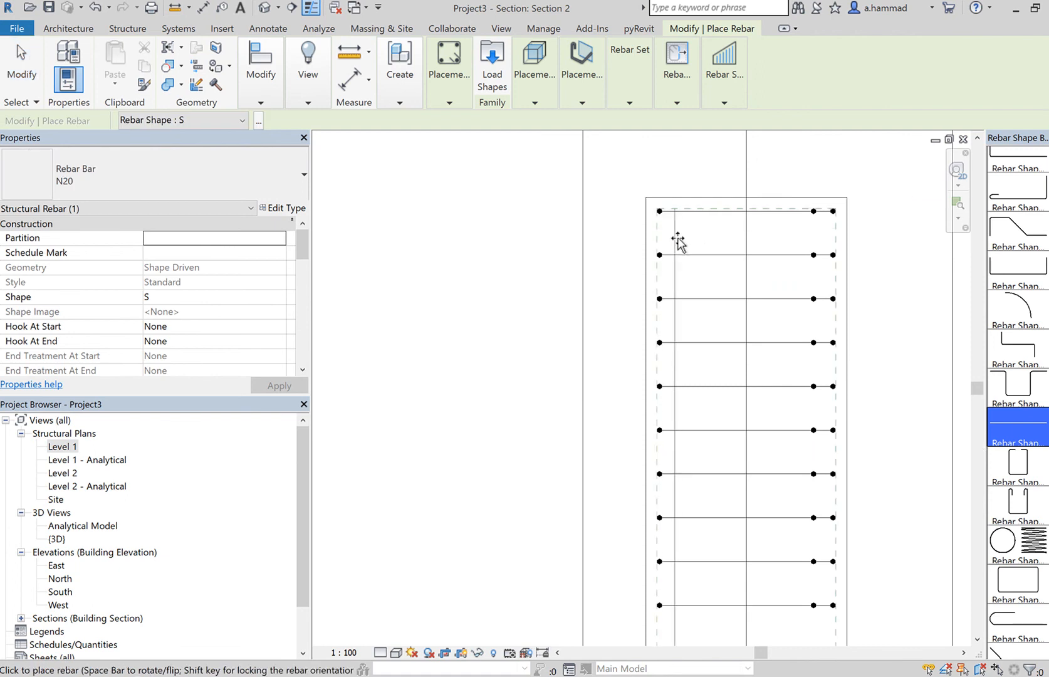
{"action": "mouse_move", "coordinate": [703, 221]}
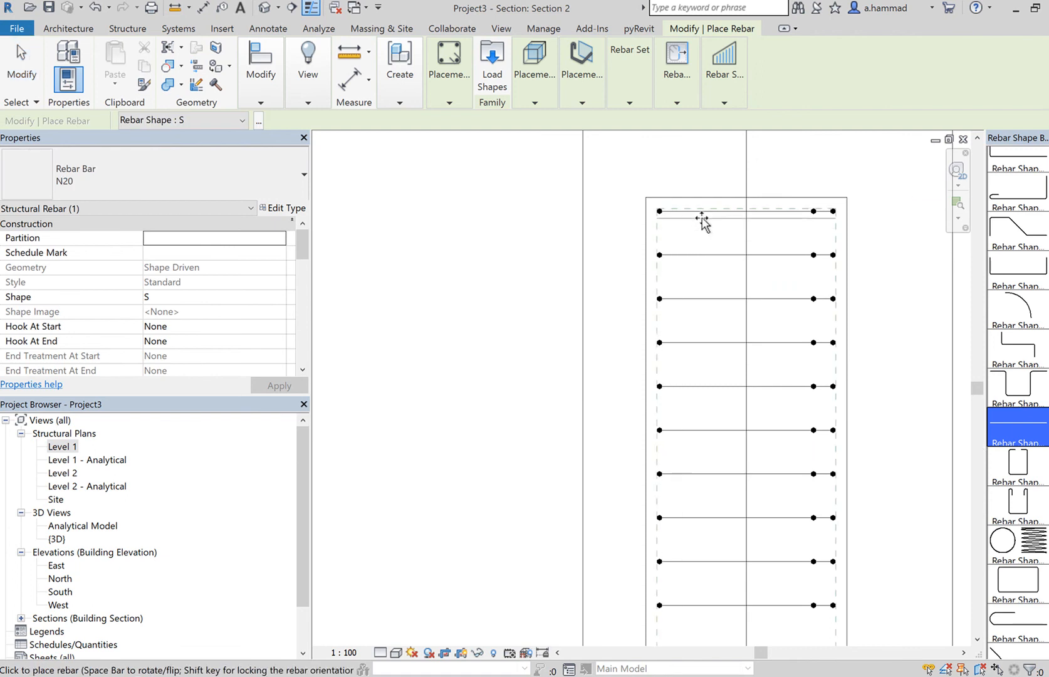
{"action": "mouse_move", "coordinate": [726, 261]}
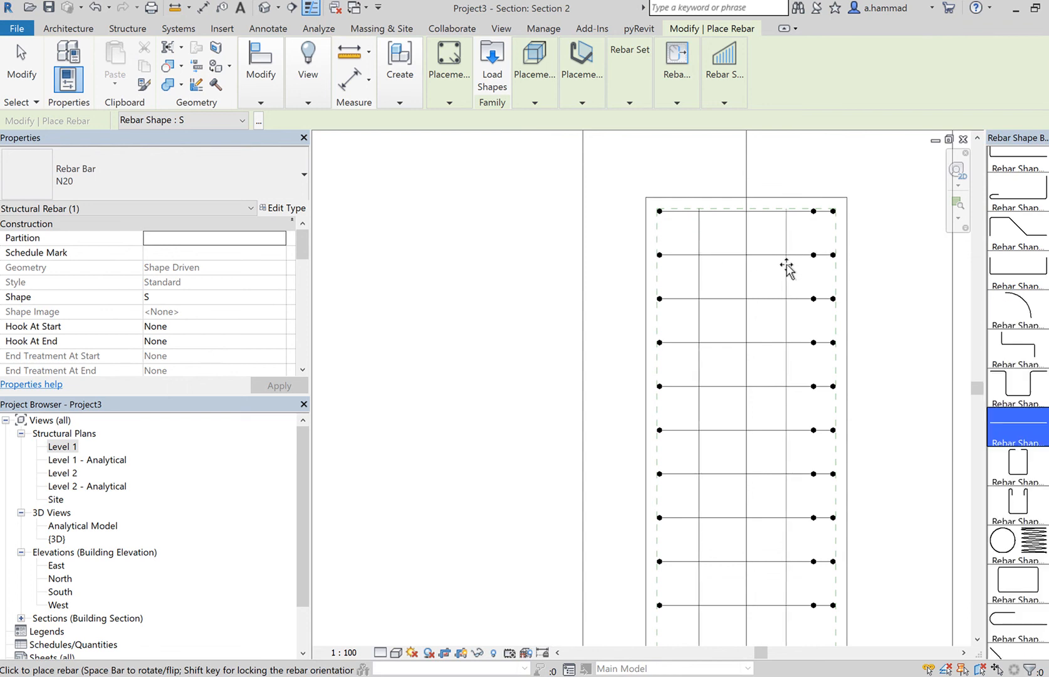
{"action": "mouse_move", "coordinate": [835, 258]}
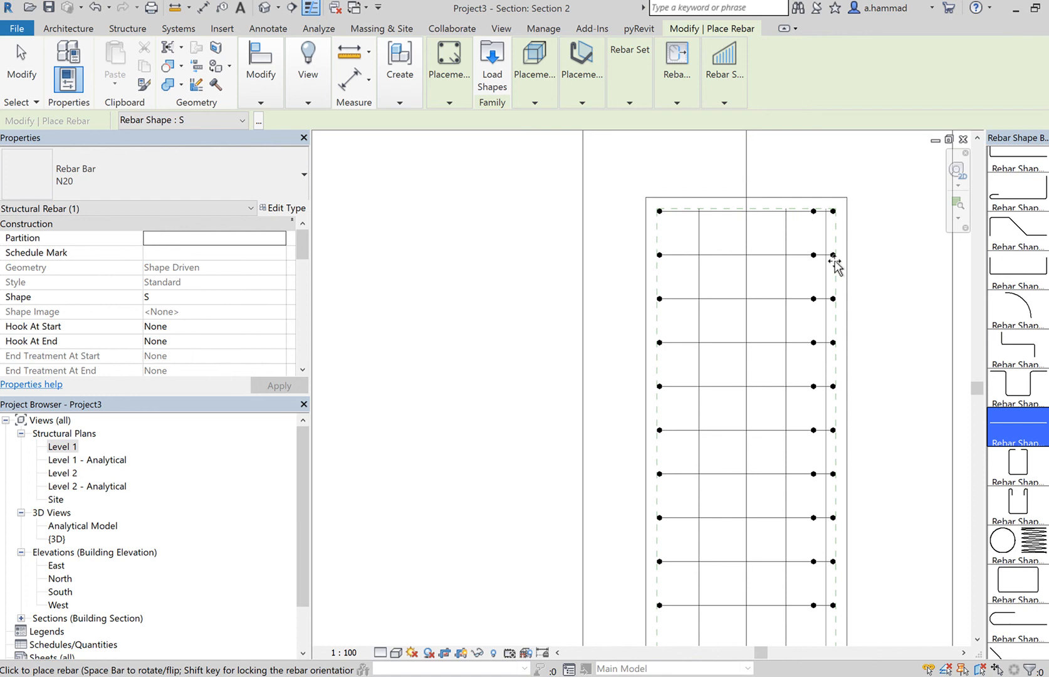
{"action": "mouse_move", "coordinate": [588, 172]}
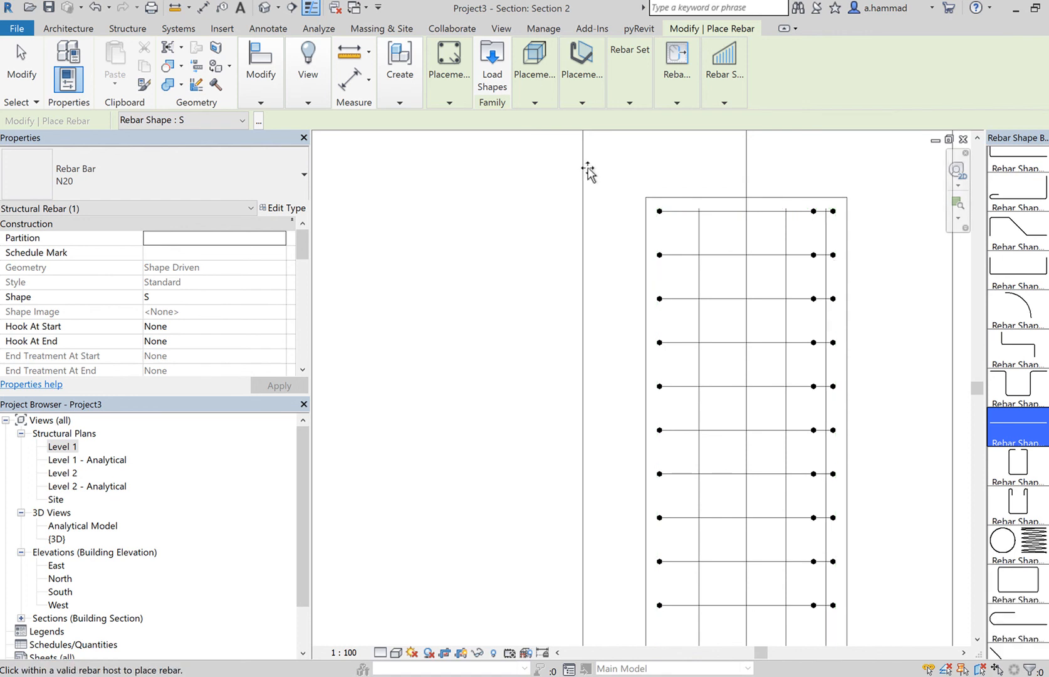
{"action": "mouse_move", "coordinate": [660, 276]}
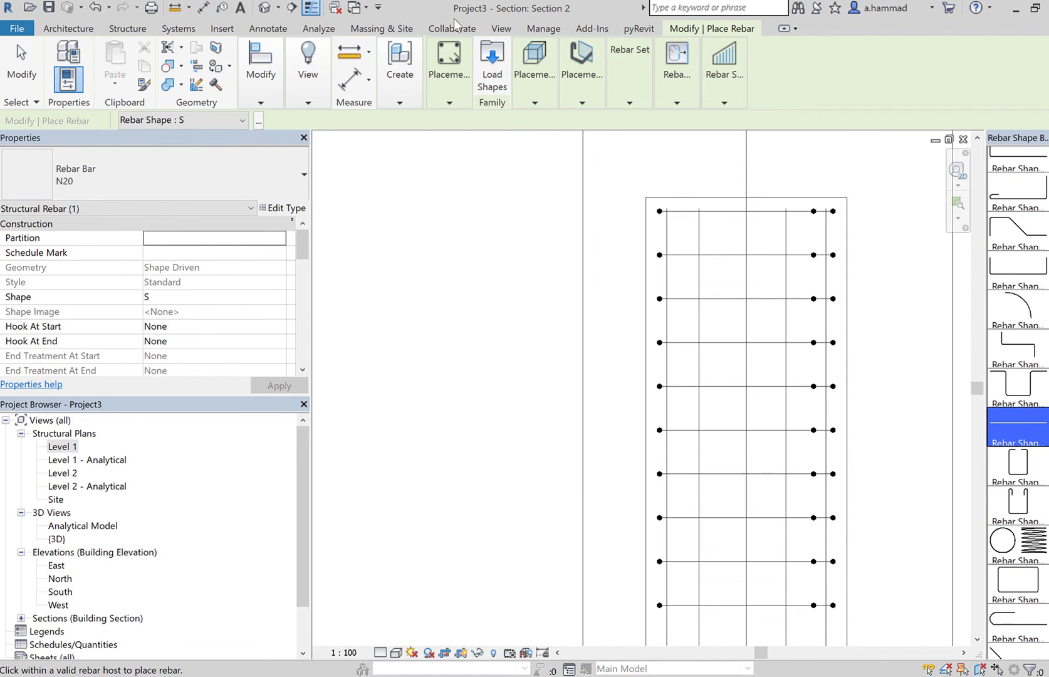
{"action": "mouse_move", "coordinate": [707, 152]}
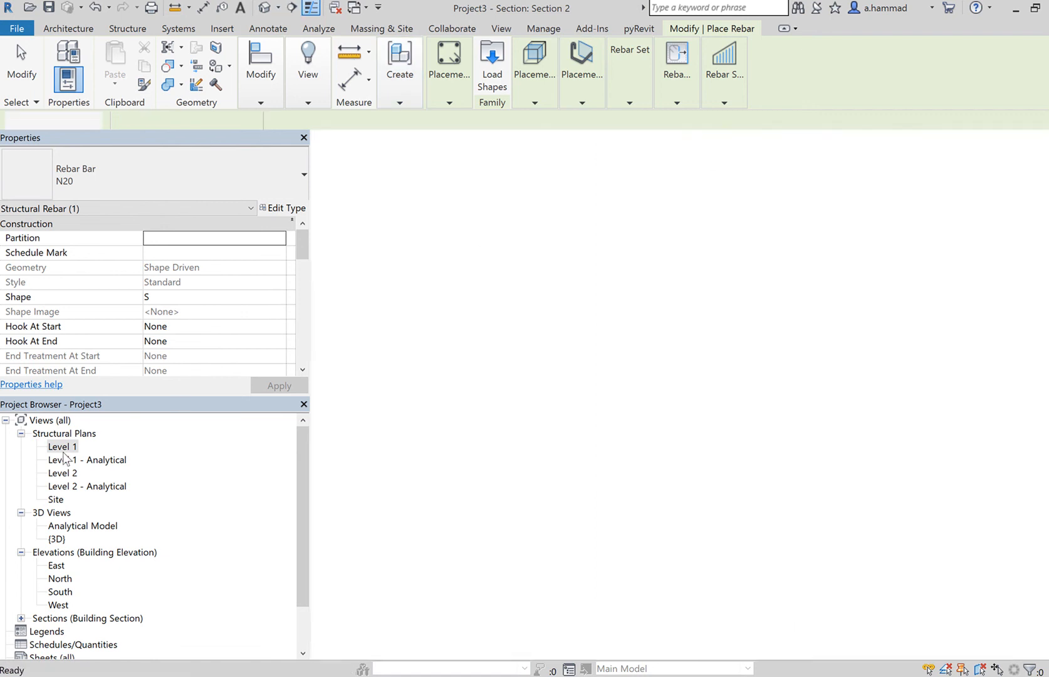
Open the Level 1 plan and select the section line through the column.
{"action": "double_click", "coordinate": [62, 446]}
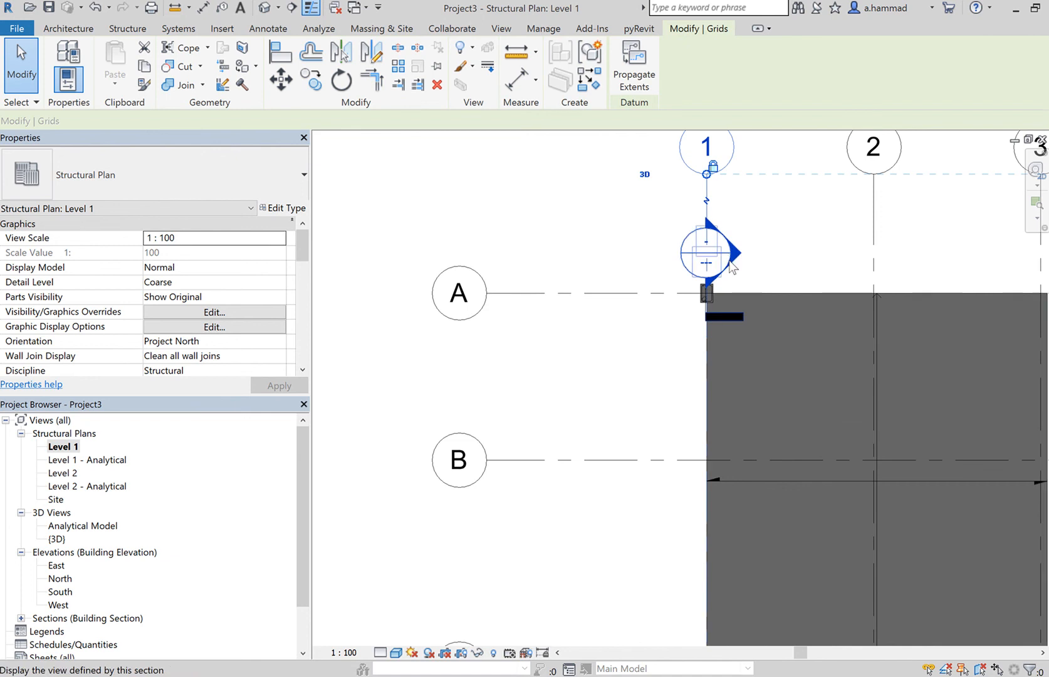
{"action": "mouse_move", "coordinate": [736, 325]}
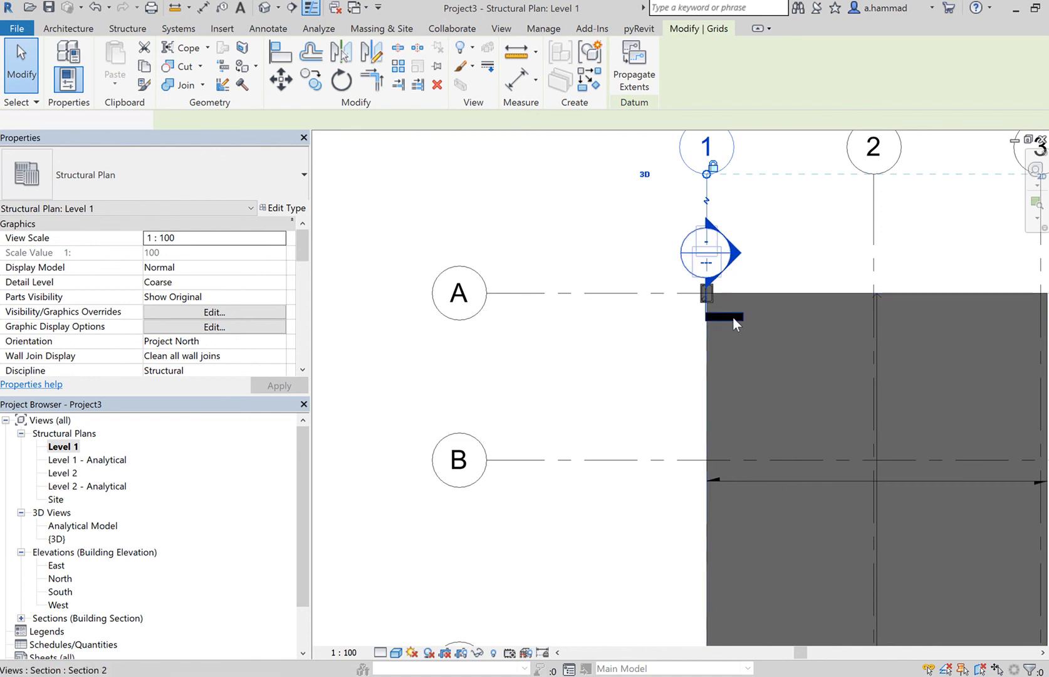
{"action": "left_click", "coordinate": [634, 254]}
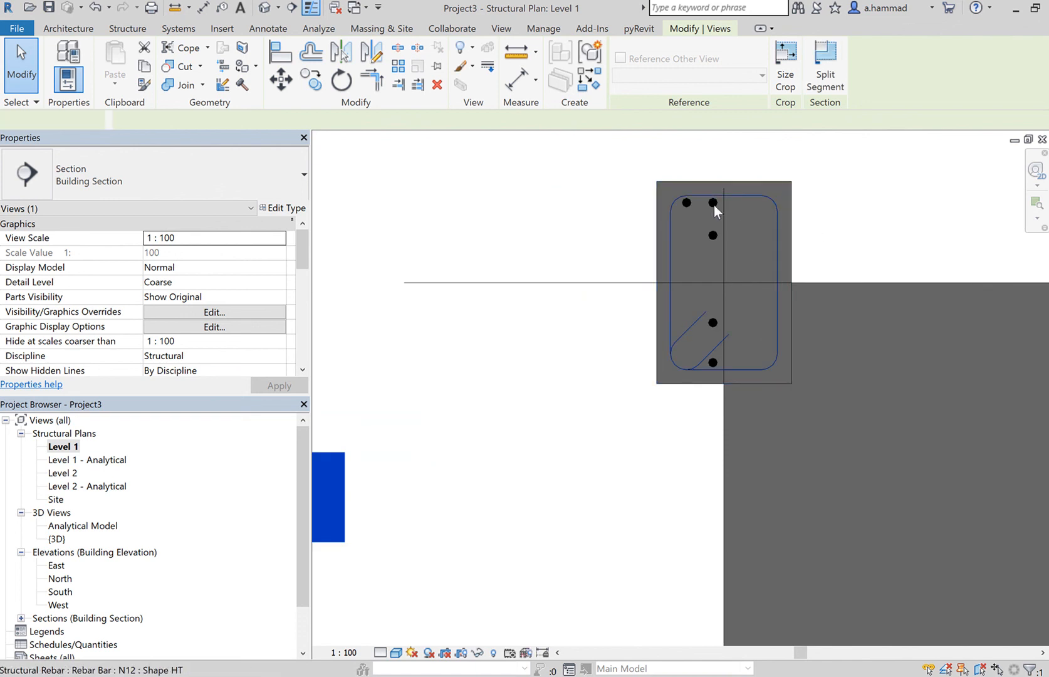
Make the top N20 bar a fixed-number set of 3, then select the remaining single bars.
{"action": "left_click", "coordinate": [713, 202]}
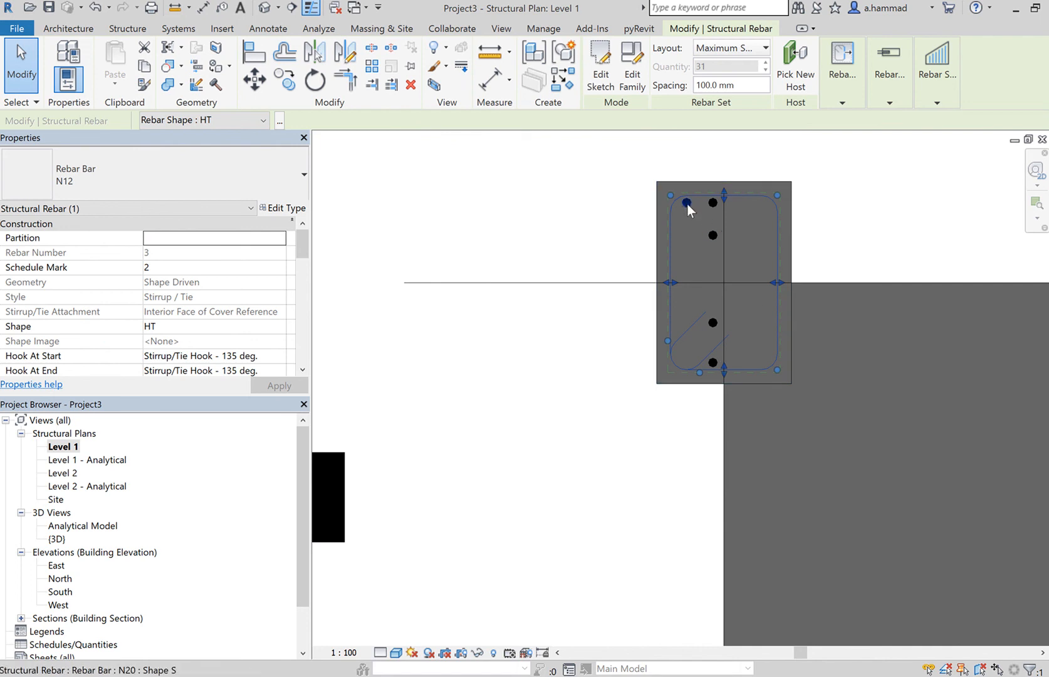
{"action": "mouse_move", "coordinate": [696, 217]}
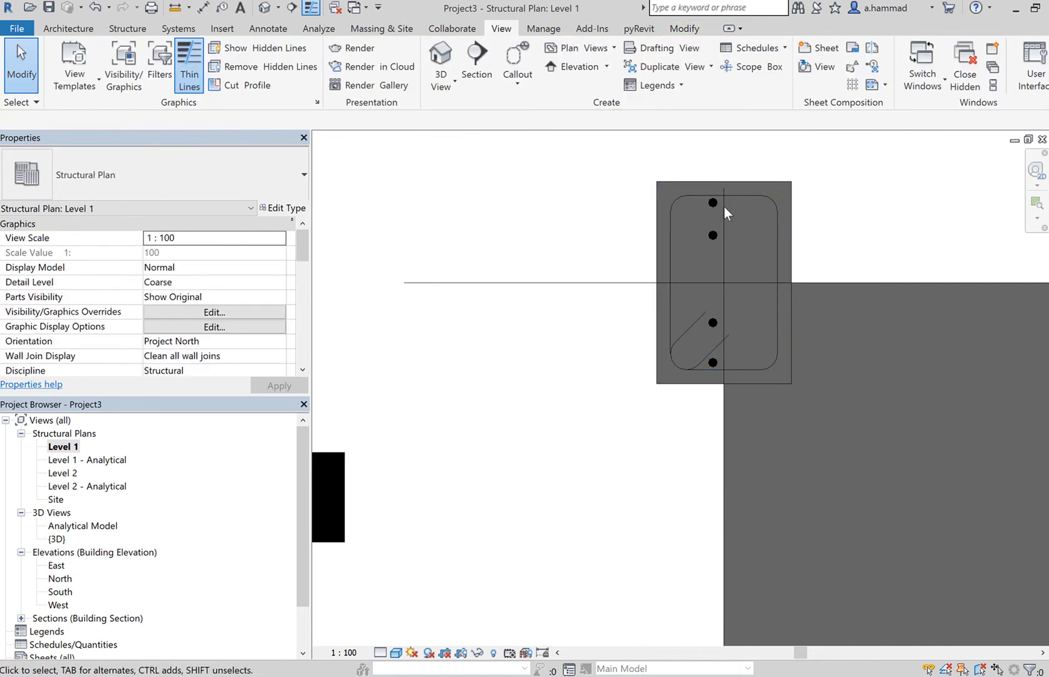
{"action": "left_click", "coordinate": [713, 204]}
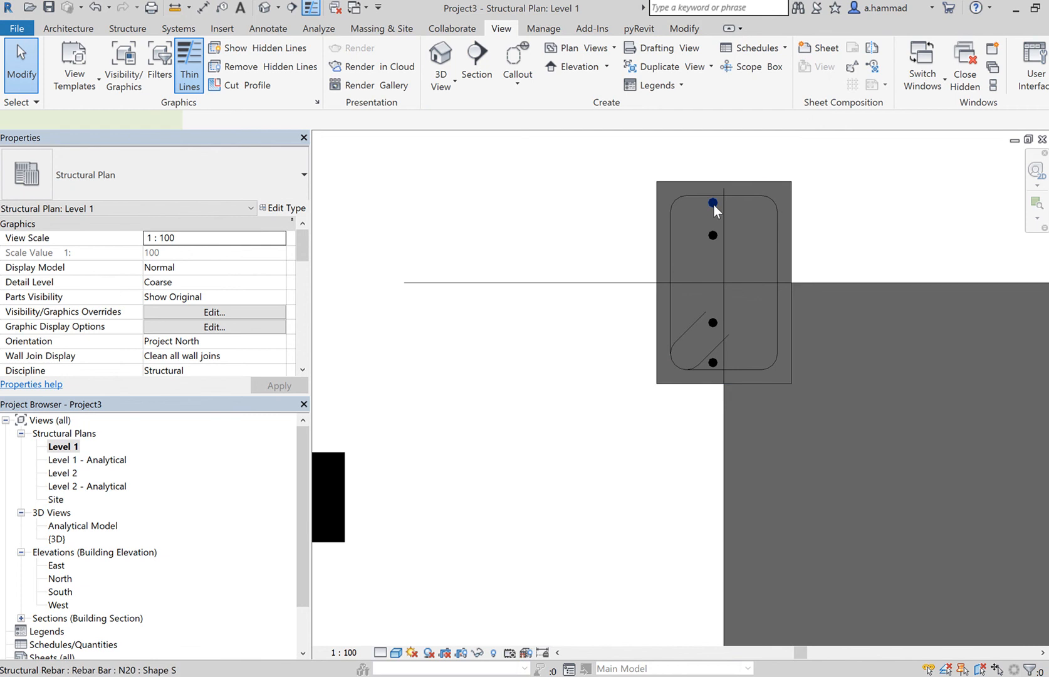
{"action": "left_click", "coordinate": [713, 202]}
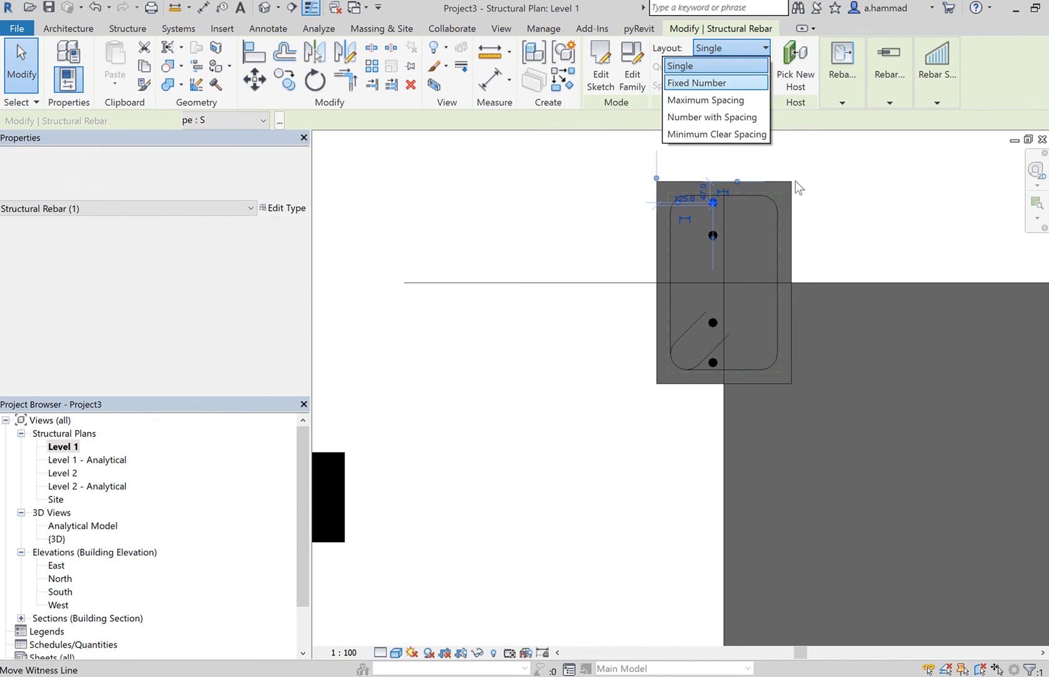
{"action": "left_click", "coordinate": [679, 65]}
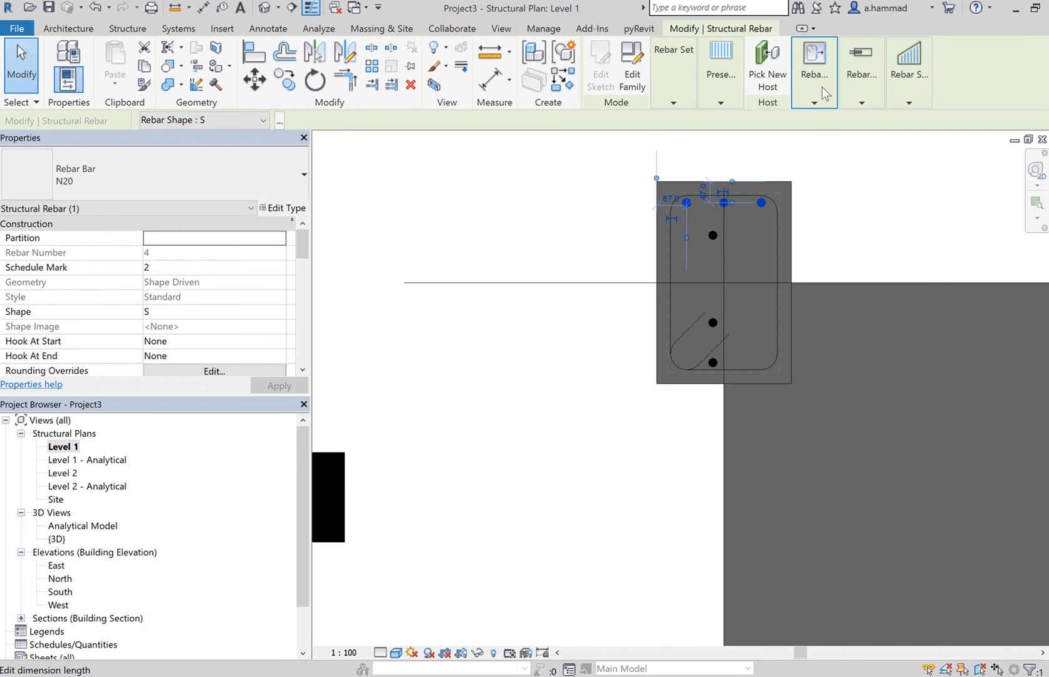
{"action": "left_click", "coordinate": [814, 102]}
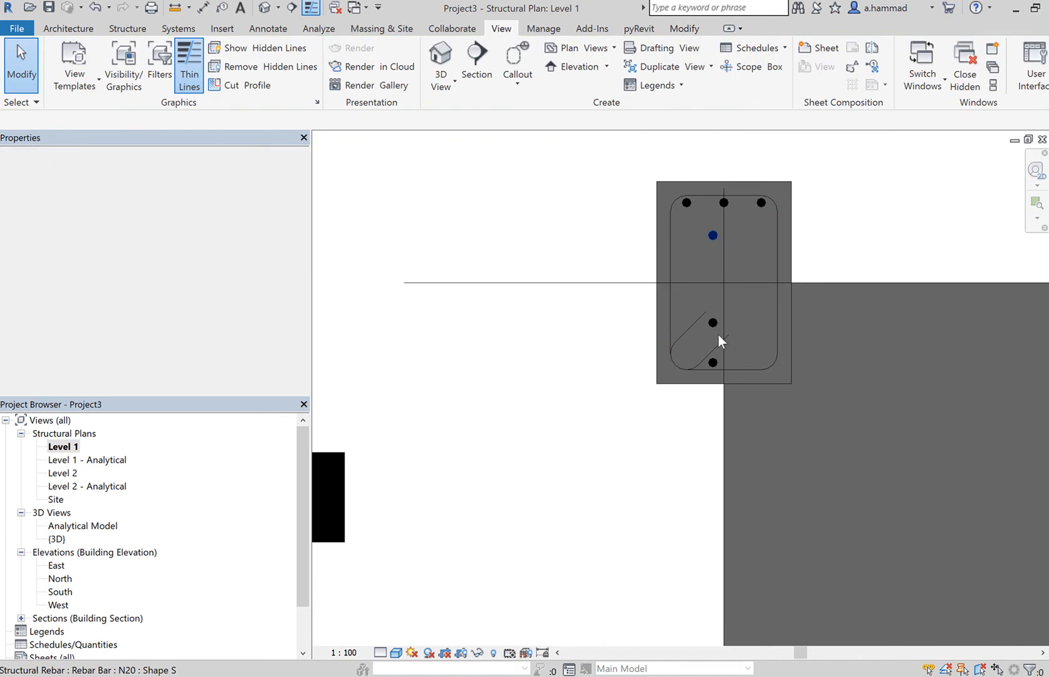
{"action": "left_click", "coordinate": [714, 363]}
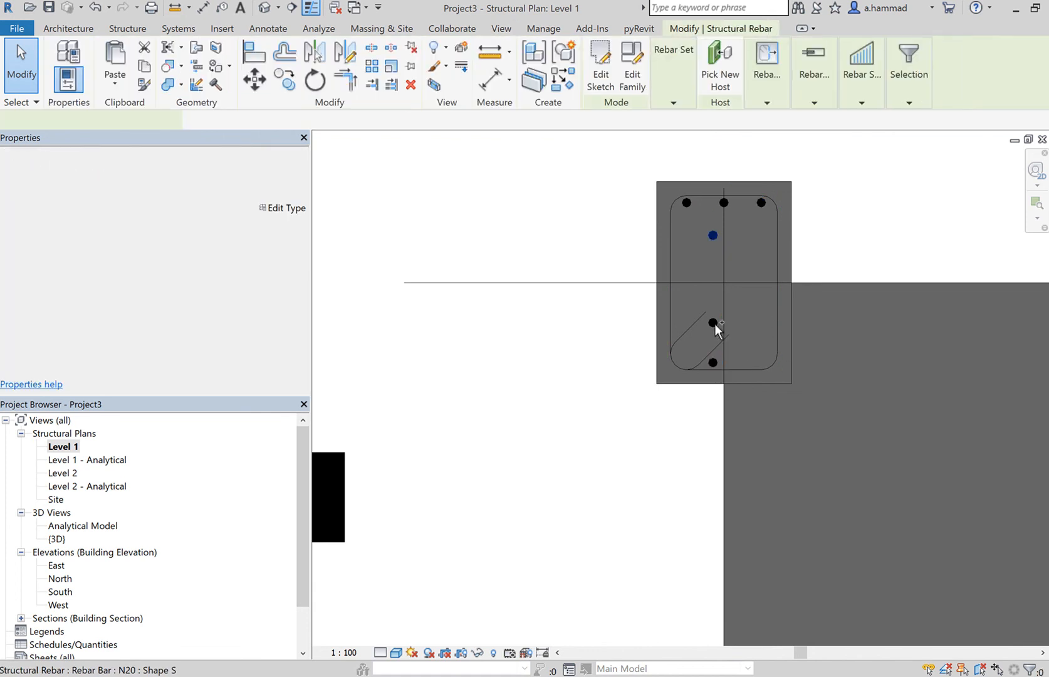
{"action": "left_click", "coordinate": [713, 323]}
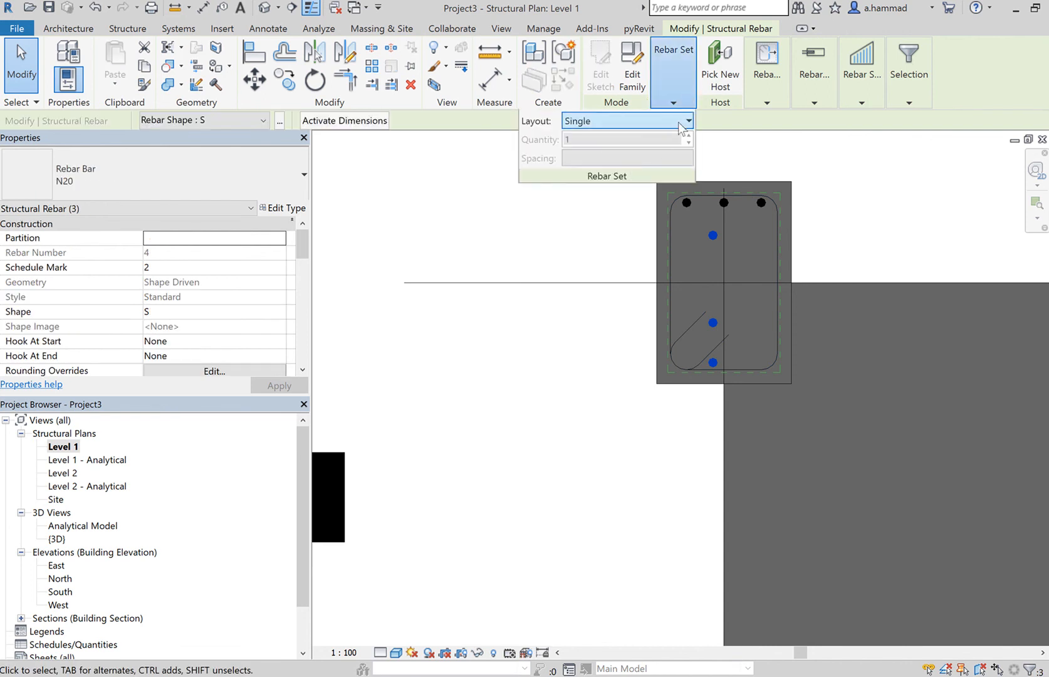
Set the three N20 bars to Fixed Number layout (rows of four, four and three) and deselect.
{"action": "left_click", "coordinate": [689, 121]}
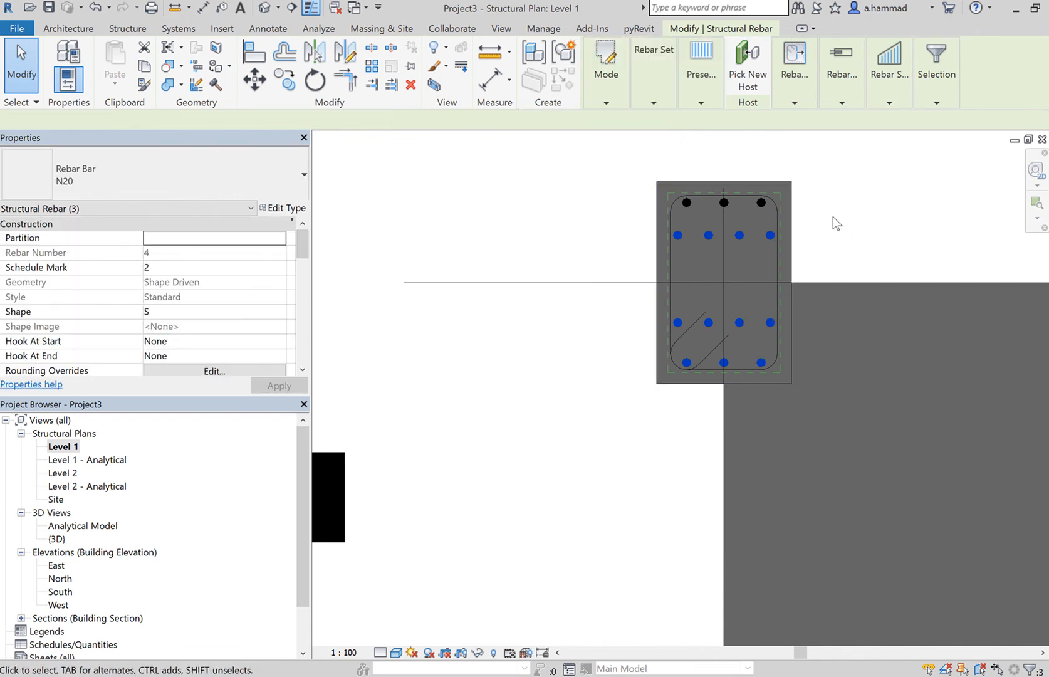
{"action": "left_click", "coordinate": [501, 28]}
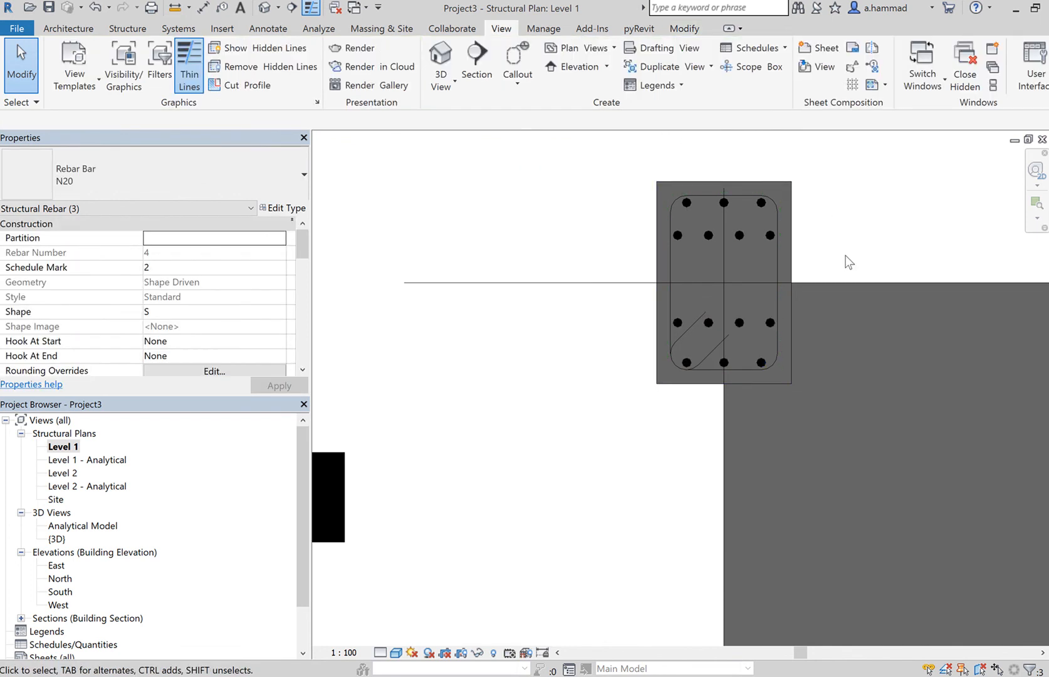